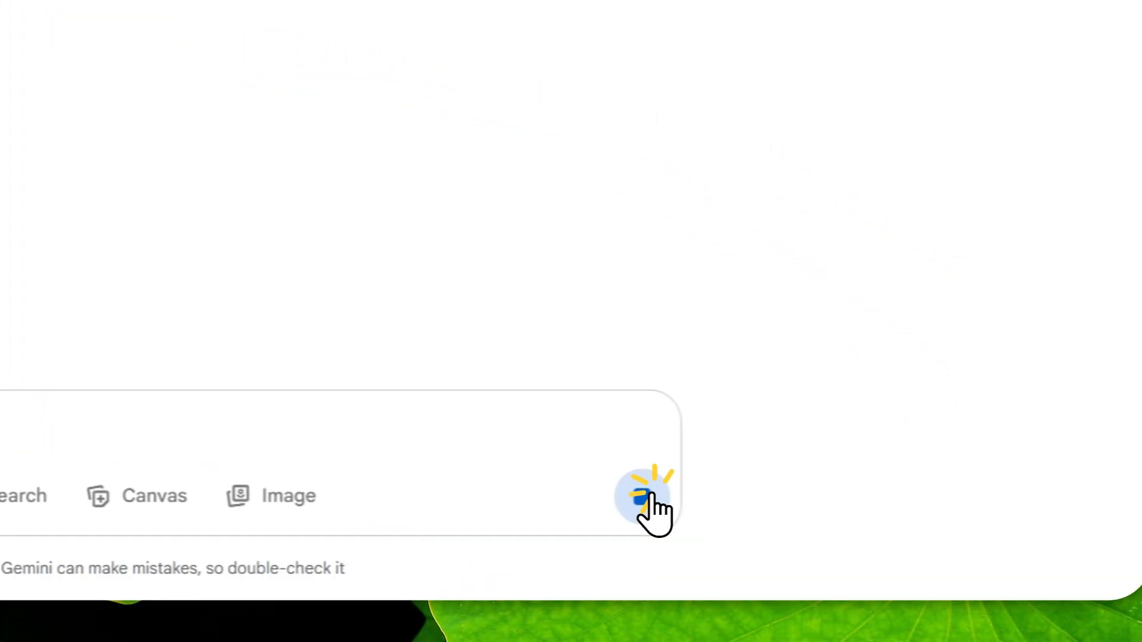
Step: Send 'Help me with my homework' to Gemini and wait for its reply
click(643, 500)
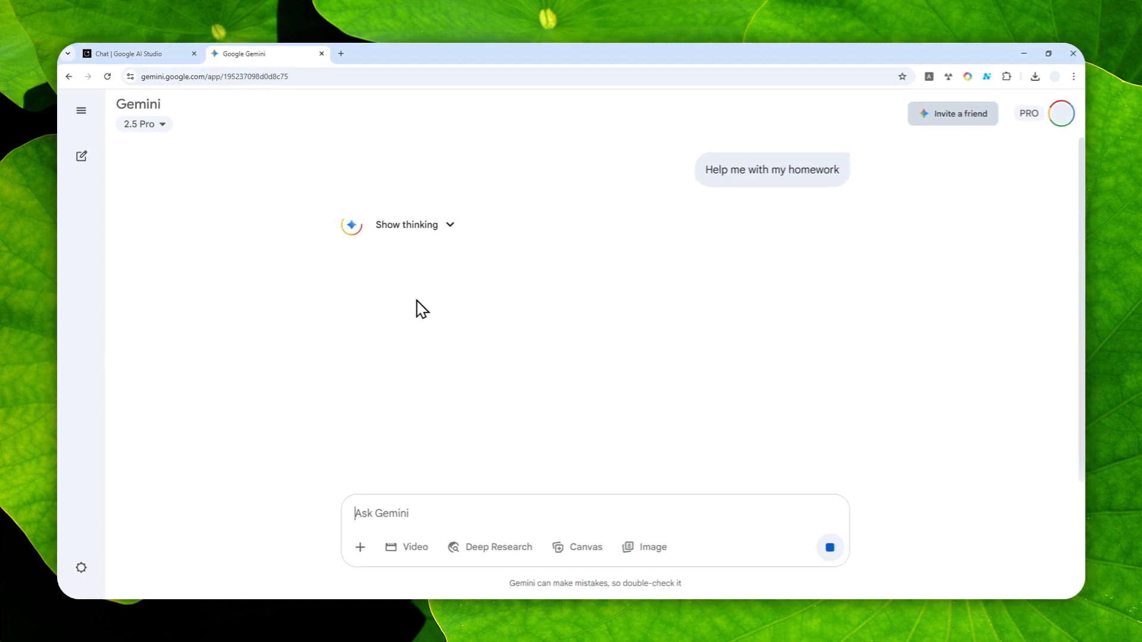
mouse_move(771, 340)
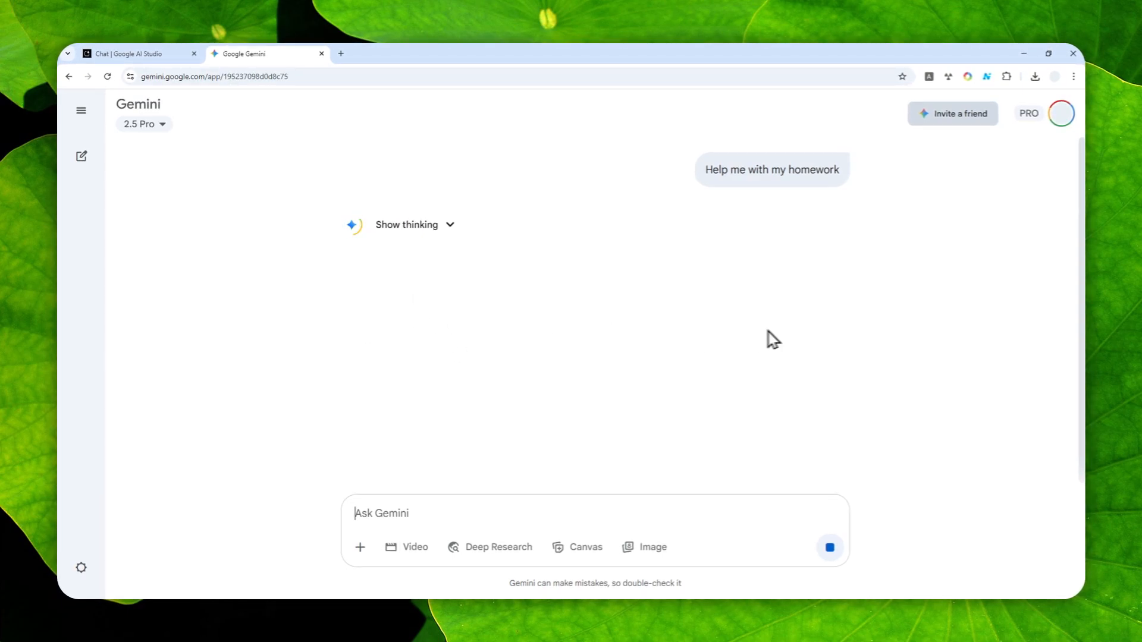
mouse_move(497, 289)
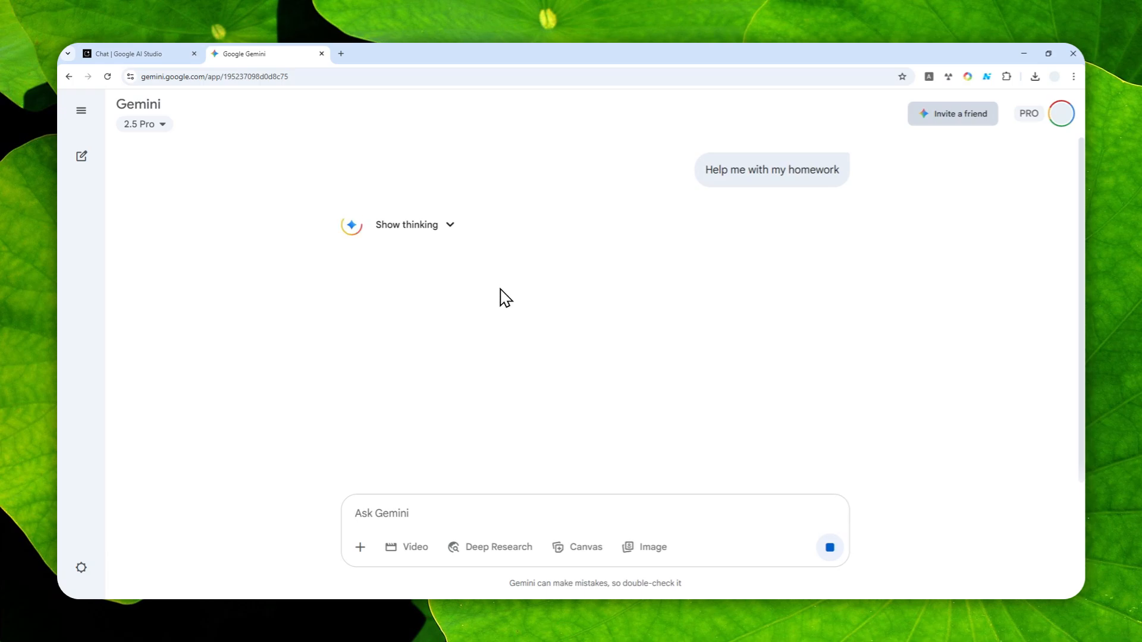
mouse_move(497, 356)
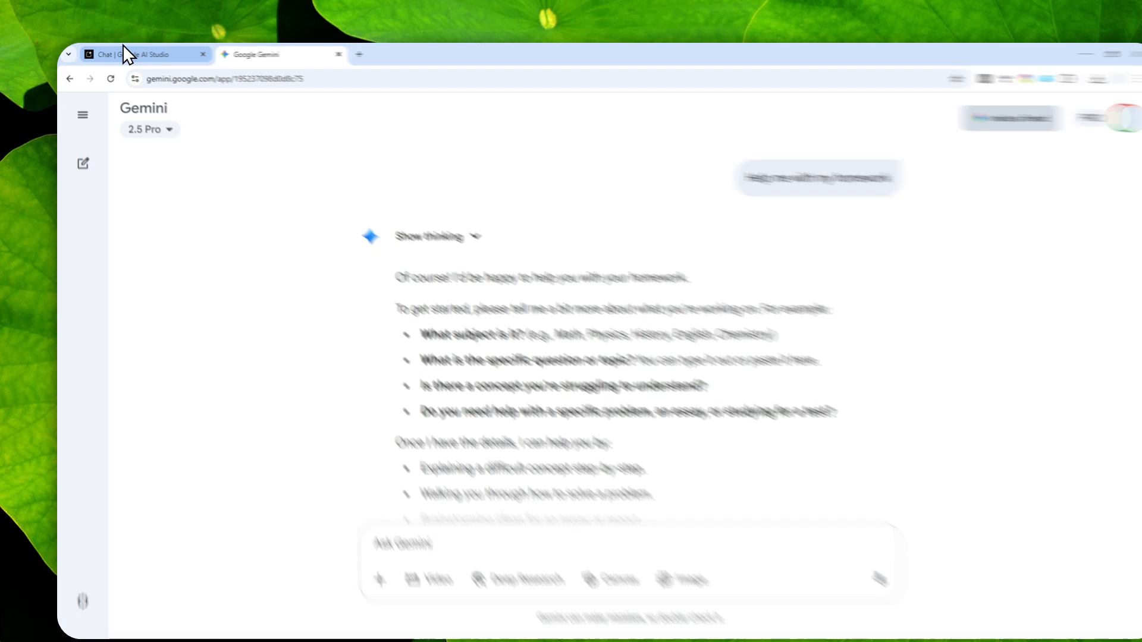
Step: Switch to the 'Chat | Google AI Studio' tab and select its address bar
click(135, 54)
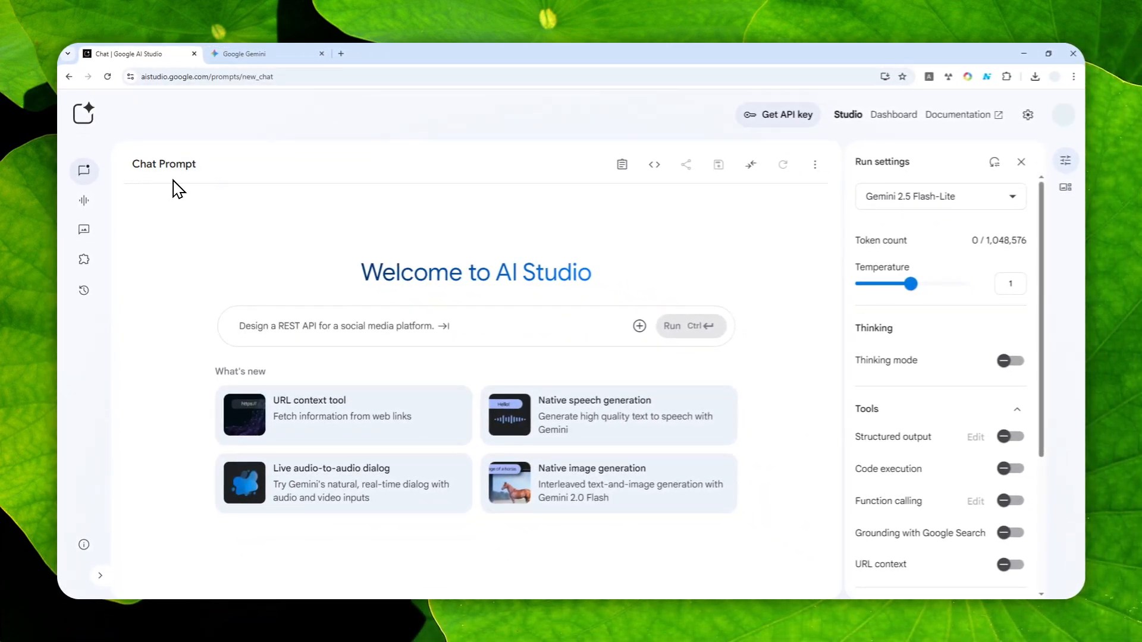
mouse_move(295, 201)
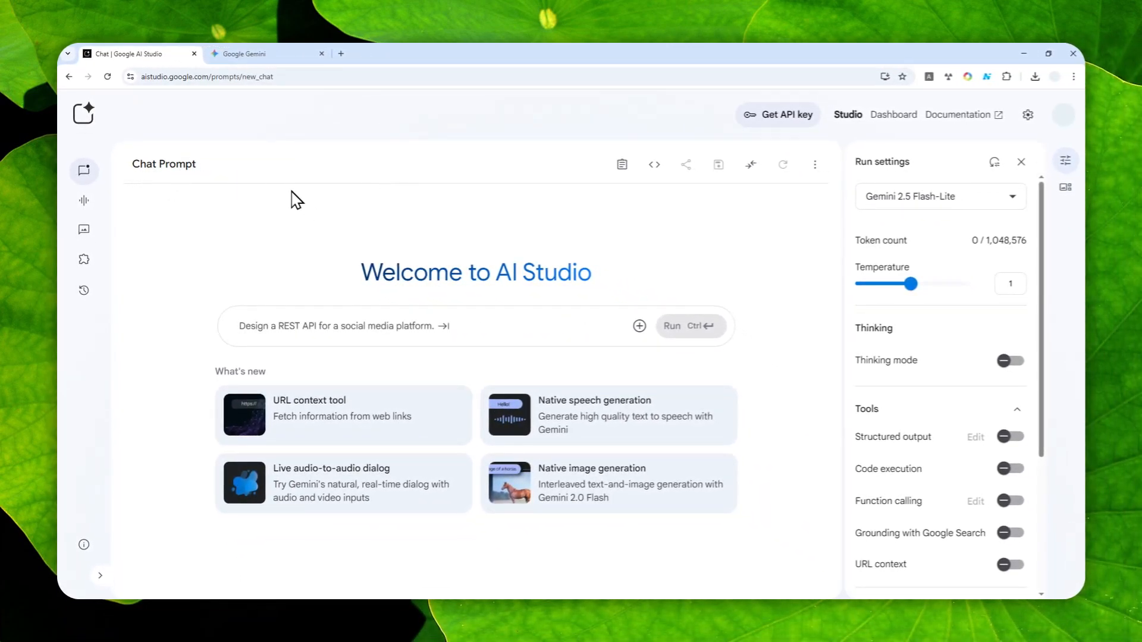
click(207, 75)
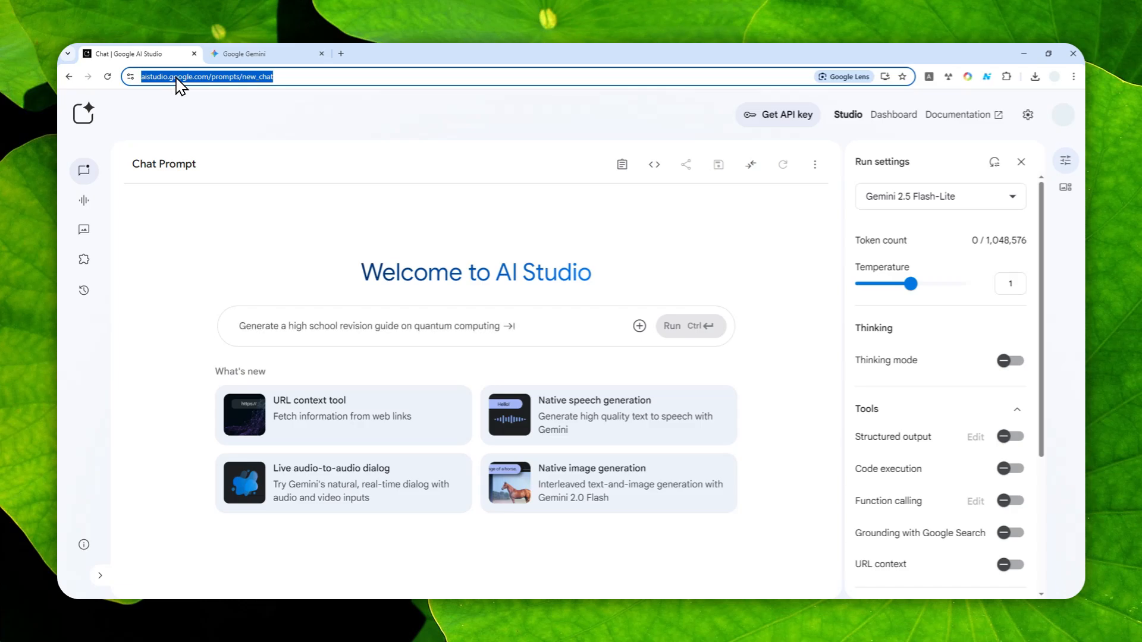
mouse_move(186, 153)
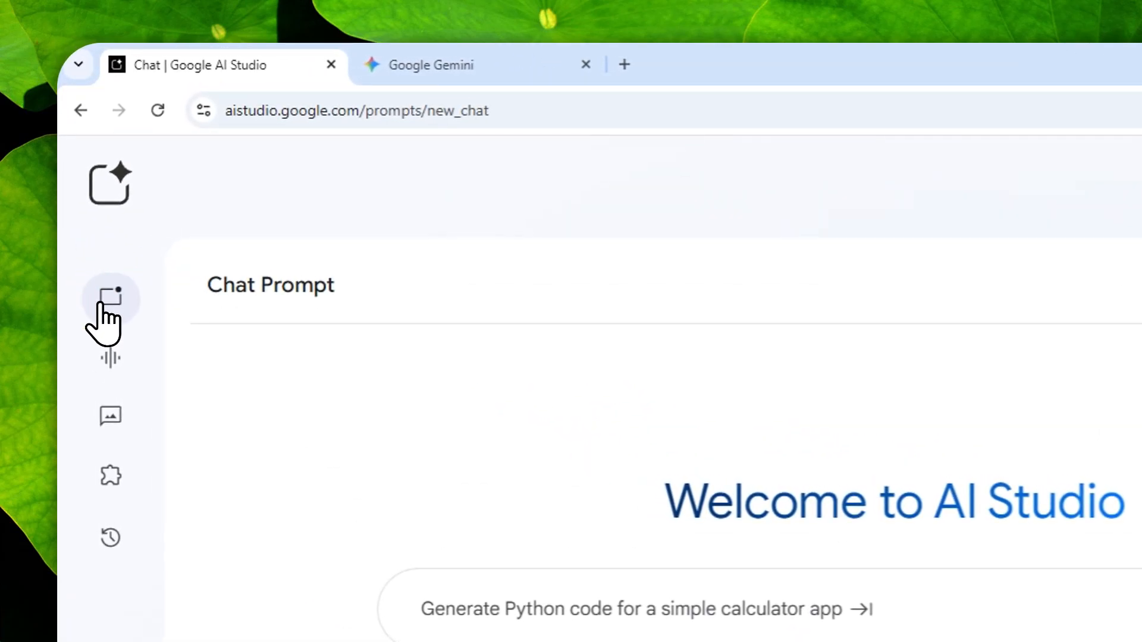
Step: Start a new chat prompt using Gemini 2.5 Flash-Lite as the model
click(802, 255)
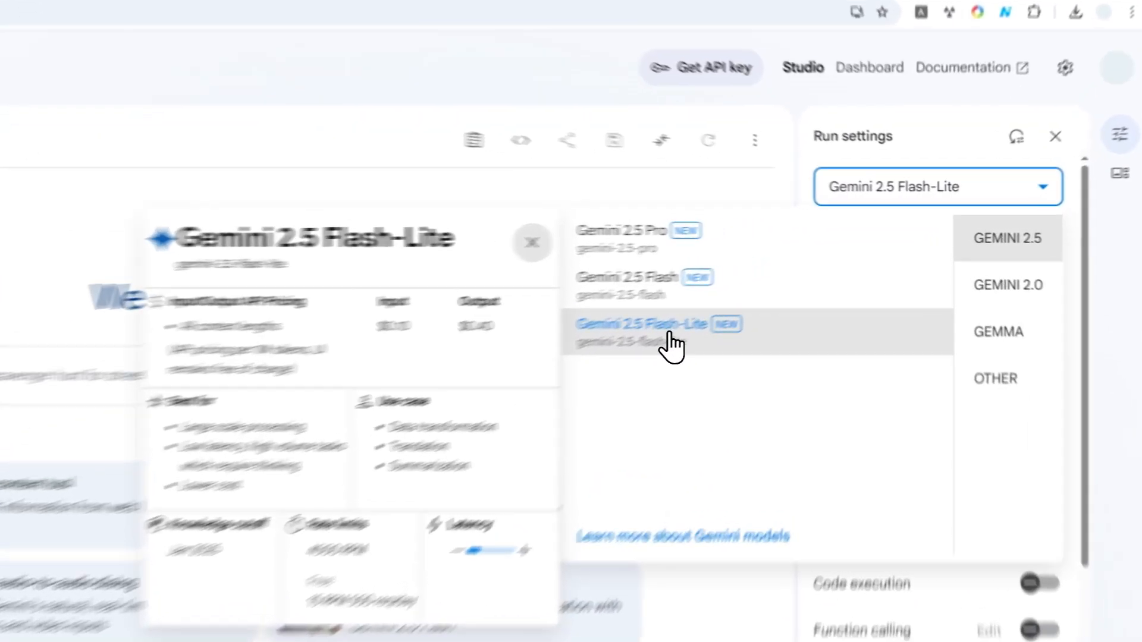
click(643, 324)
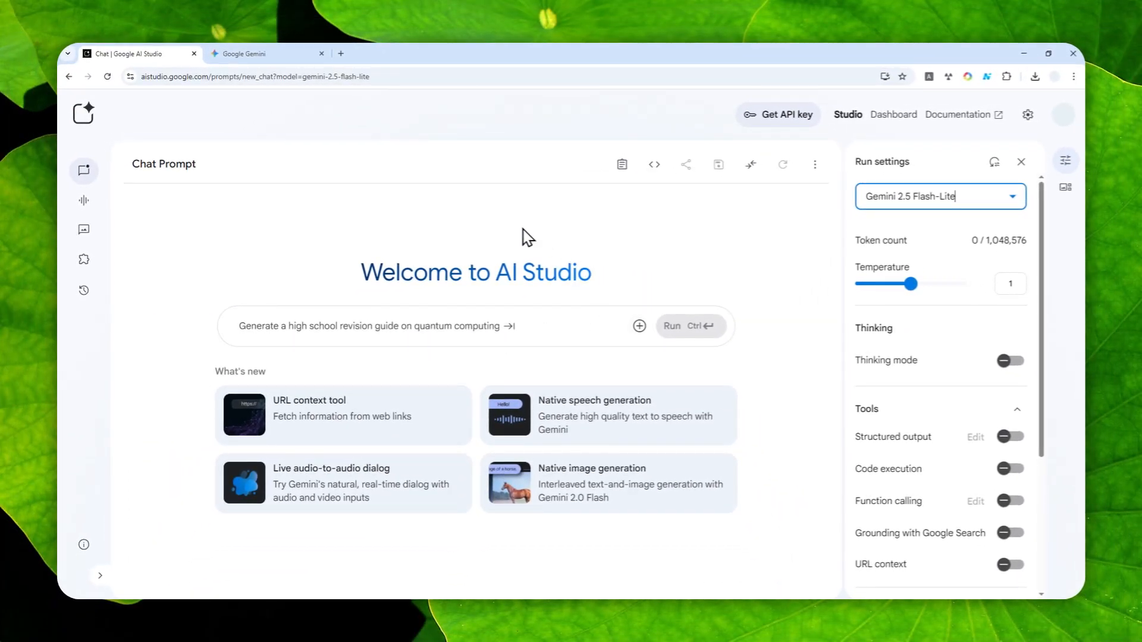
mouse_move(281, 337)
text(H)
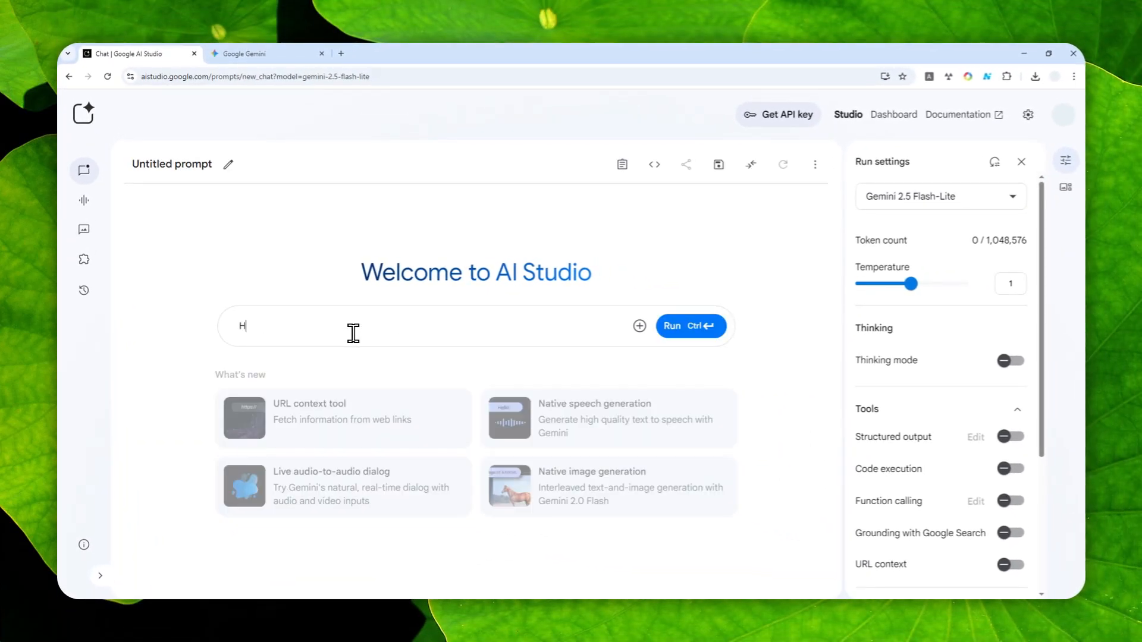
Step: Run the prompt 'Help me with my homework' and scroll through the model's reply
text(elp me with my homewo)
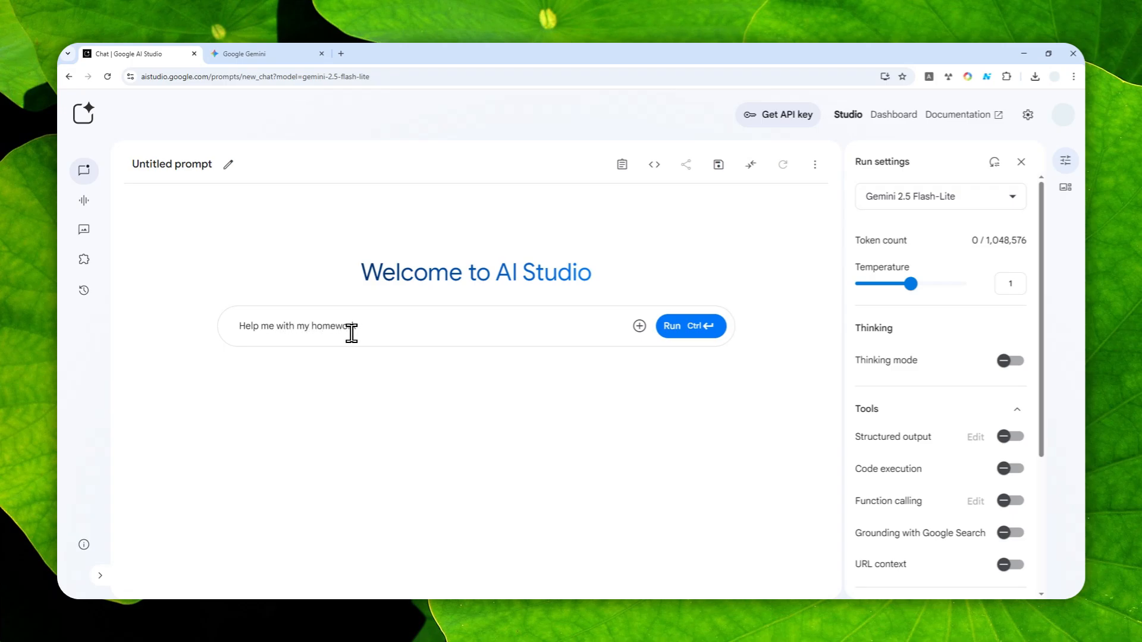
click(670, 326)
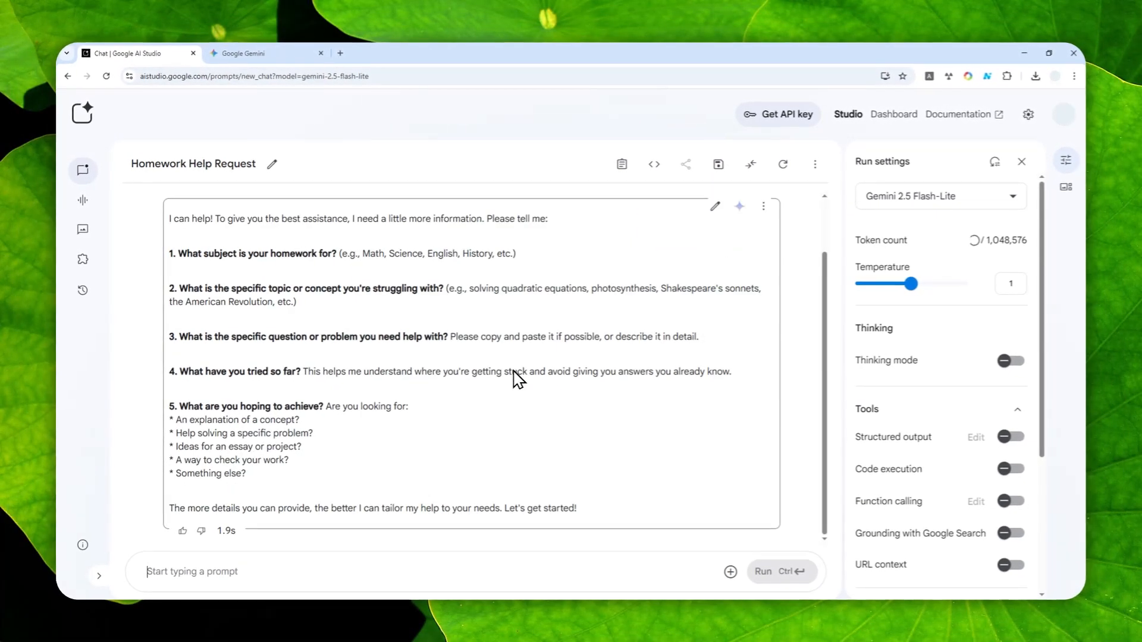
mouse_move(334, 335)
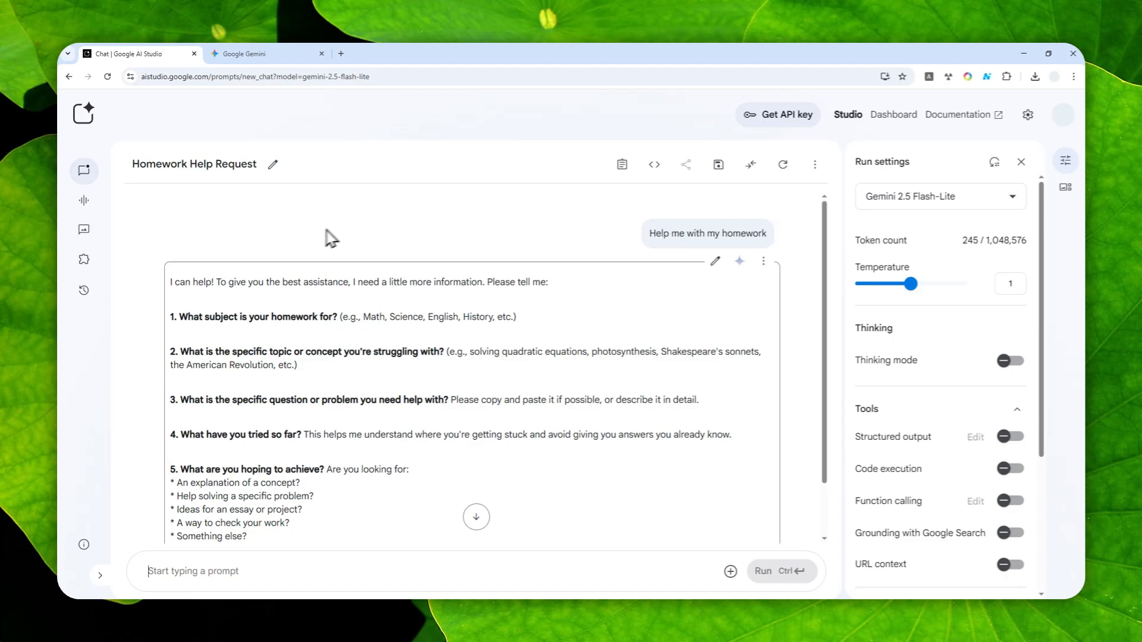
mouse_move(386, 431)
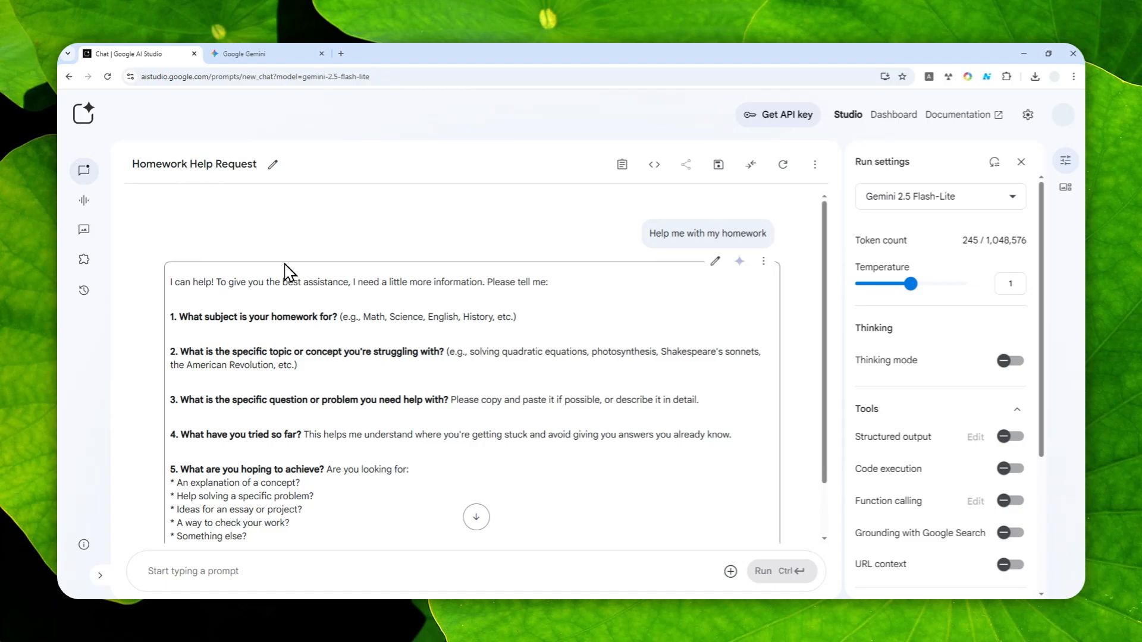
mouse_move(304, 302)
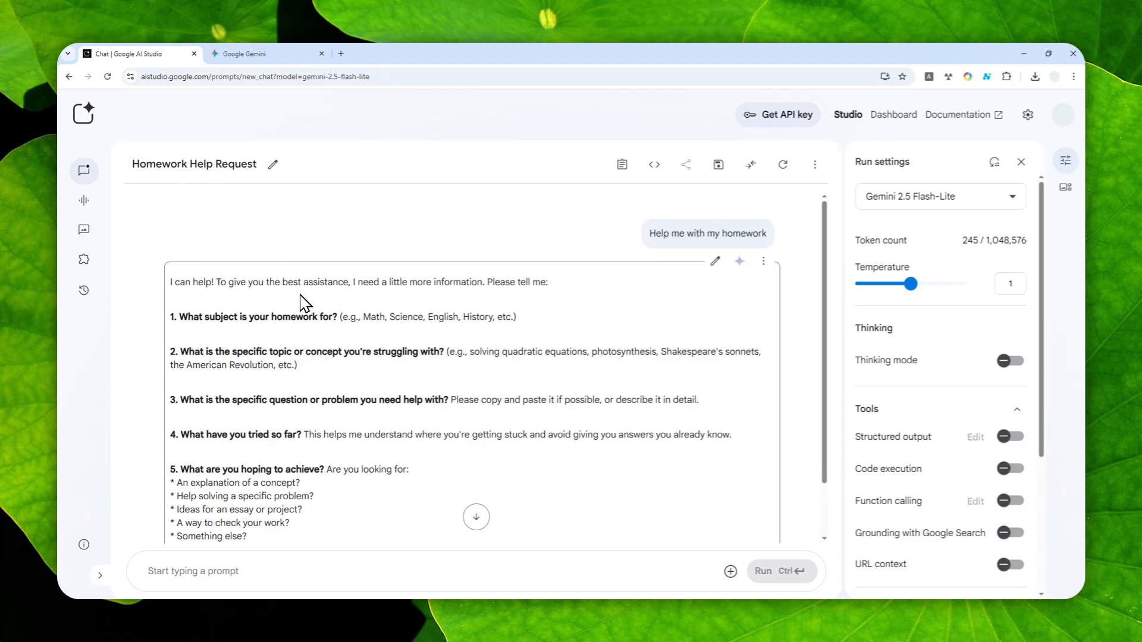
mouse_move(304, 340)
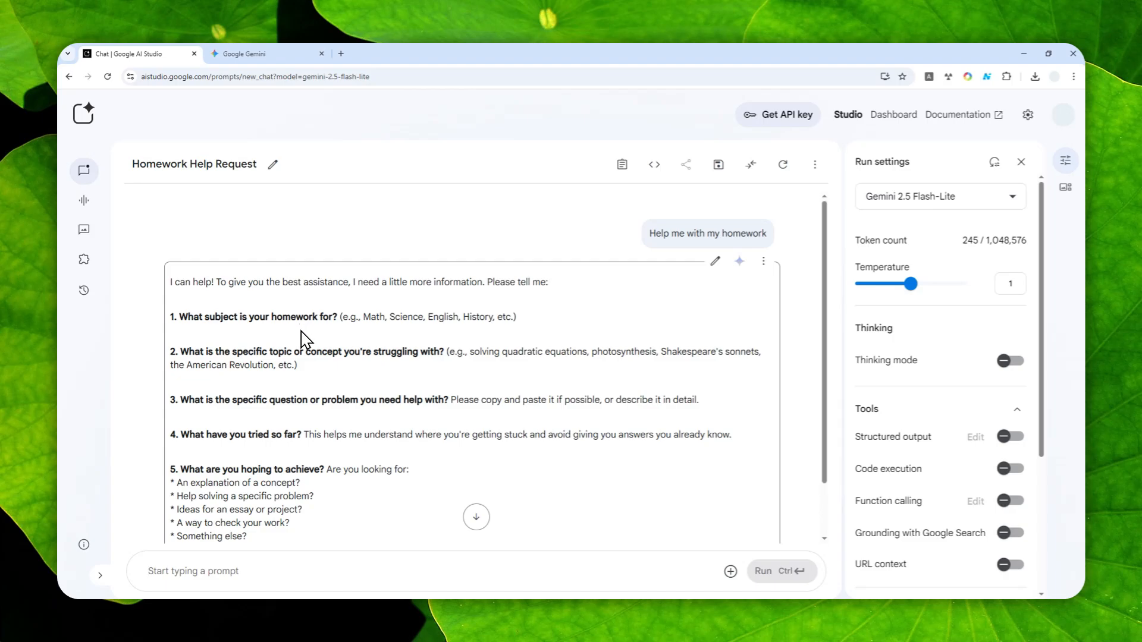
mouse_move(442, 362)
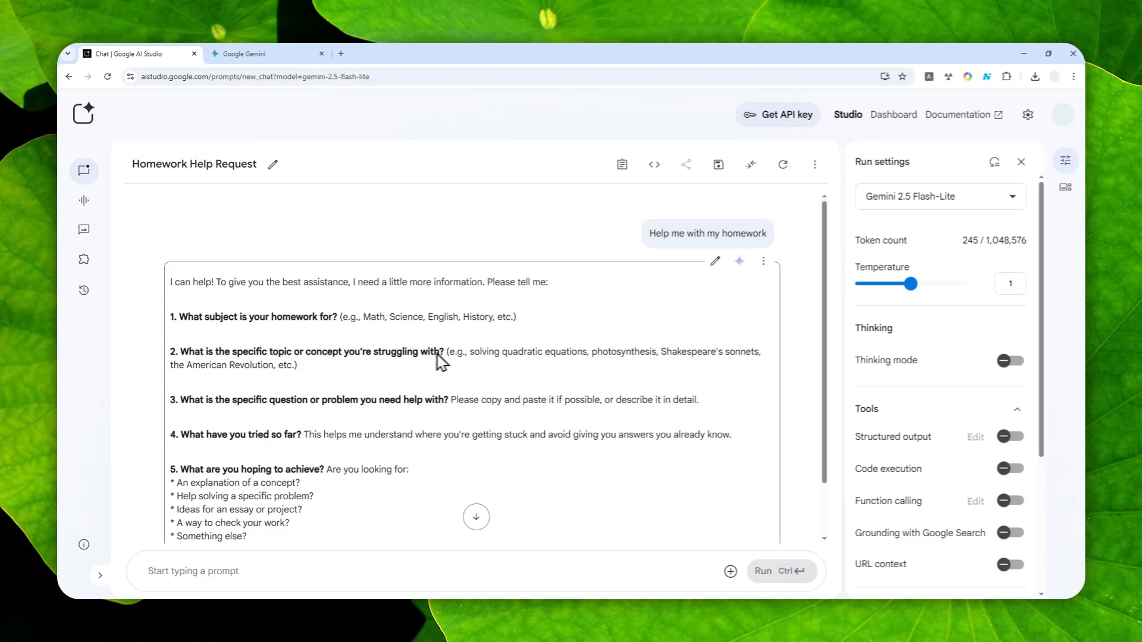
scroll(down, 3)
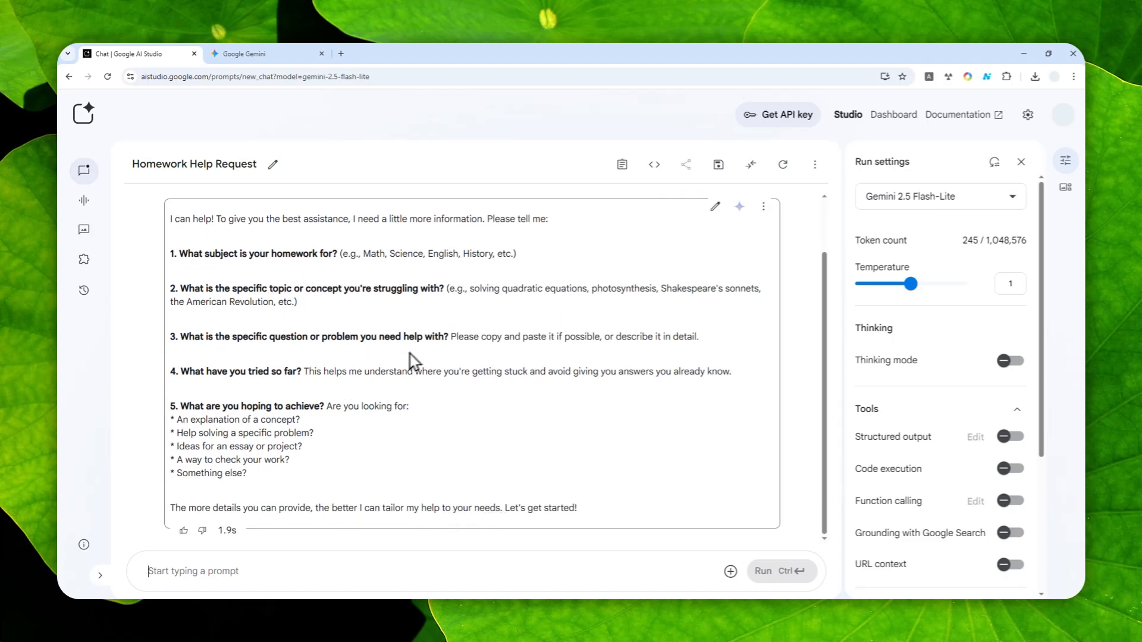
mouse_move(325, 273)
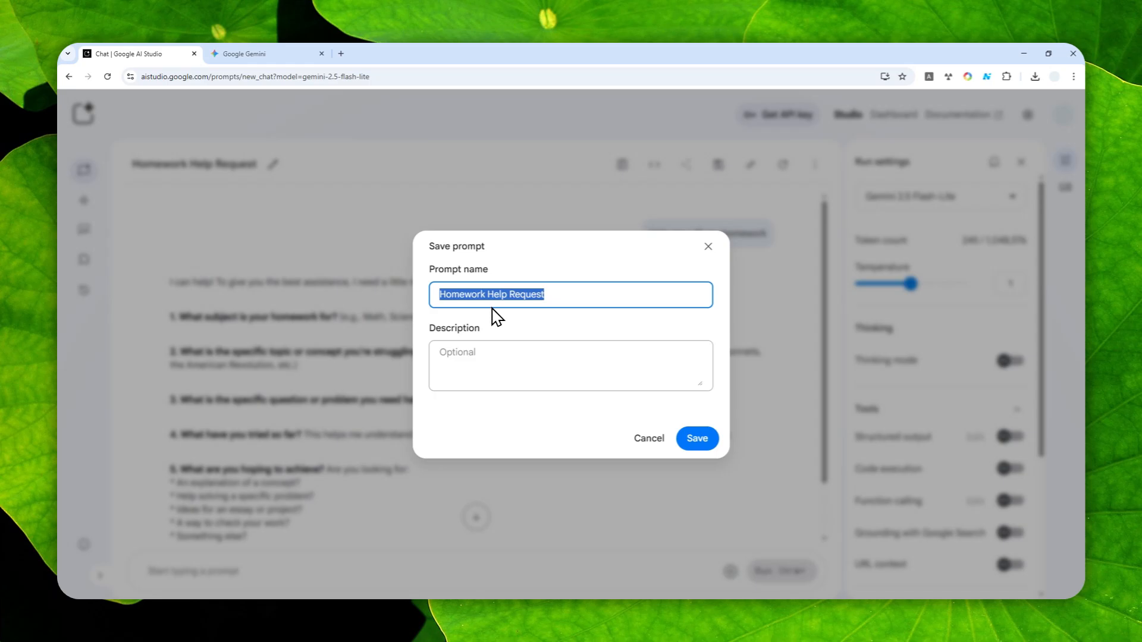
mouse_move(529, 315)
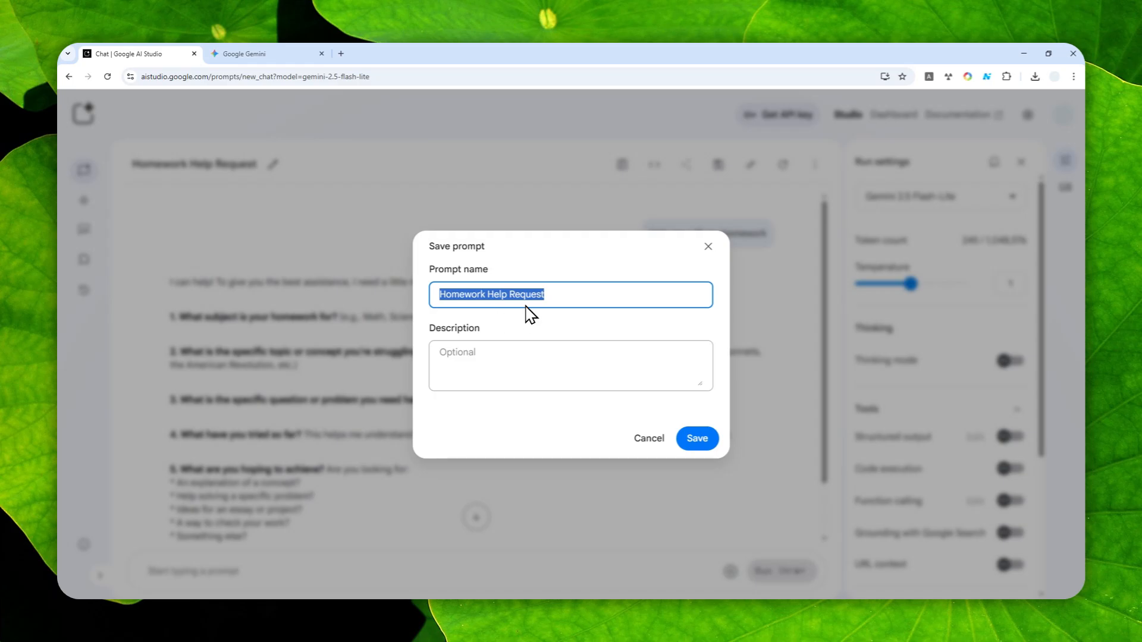
mouse_move(520, 304)
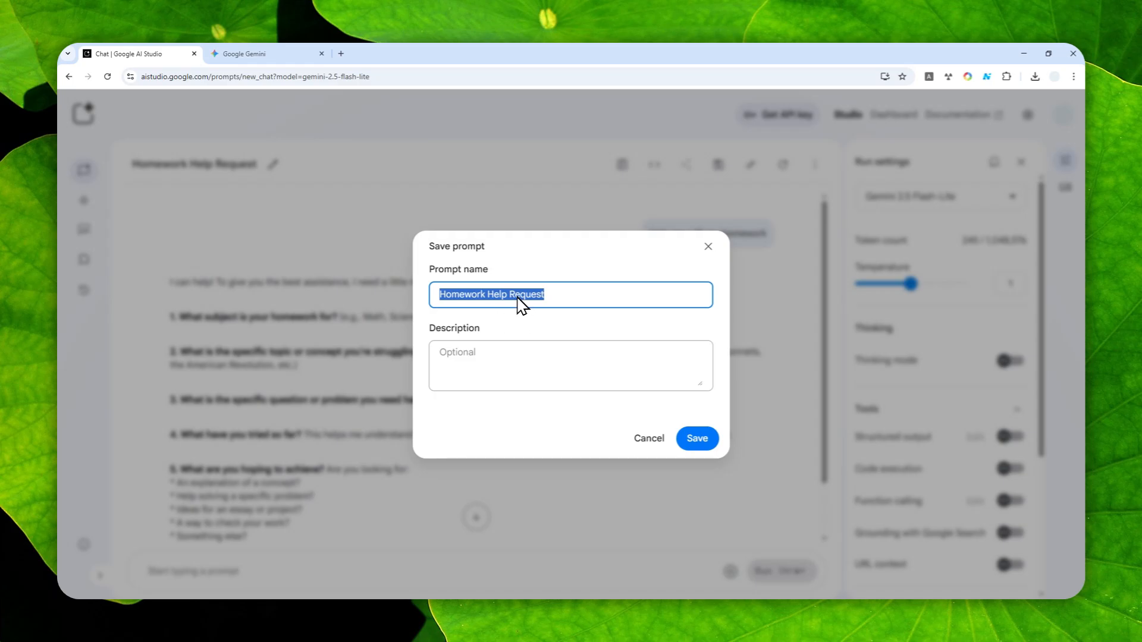
mouse_move(514, 304)
text(Homework)
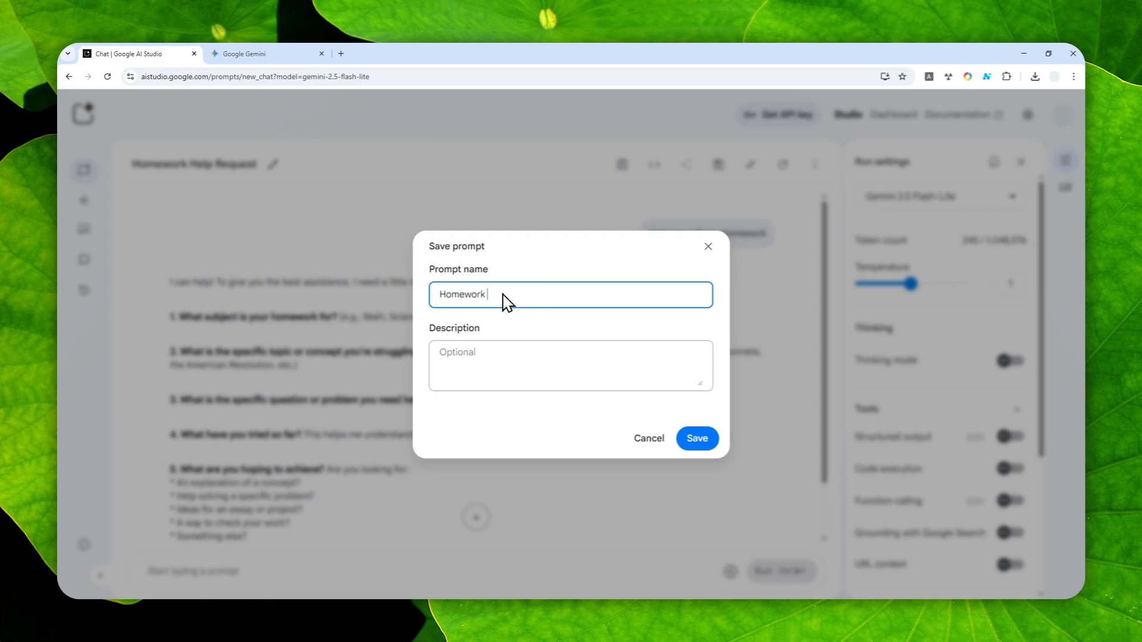
Step: Save the chat as 'Homework Help', then reopen it from the library
text(Help)
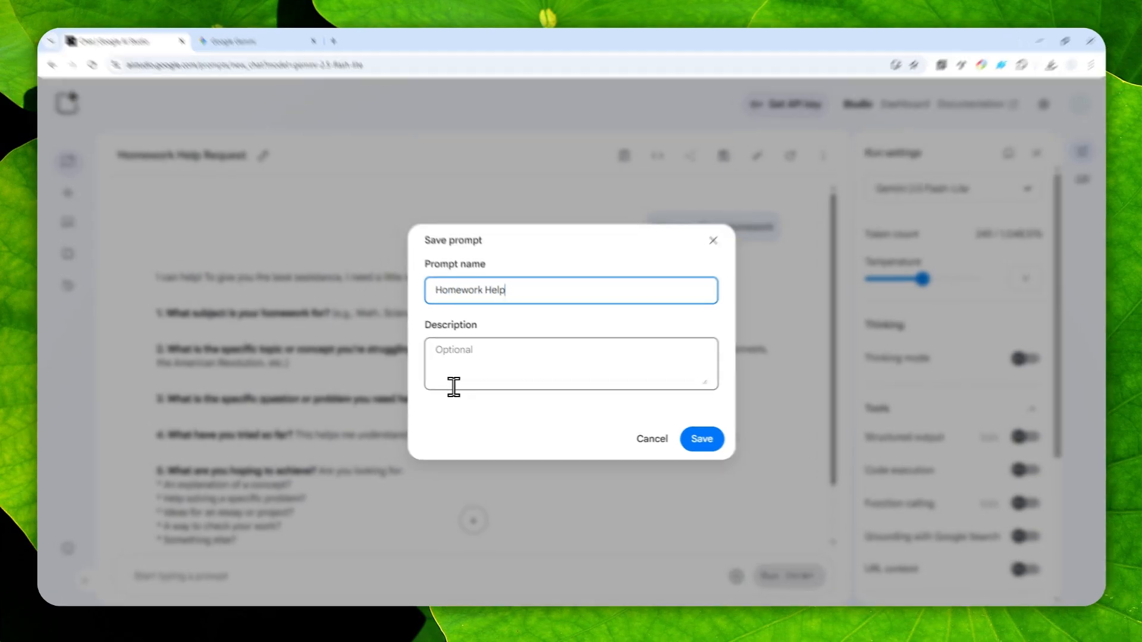
click(700, 439)
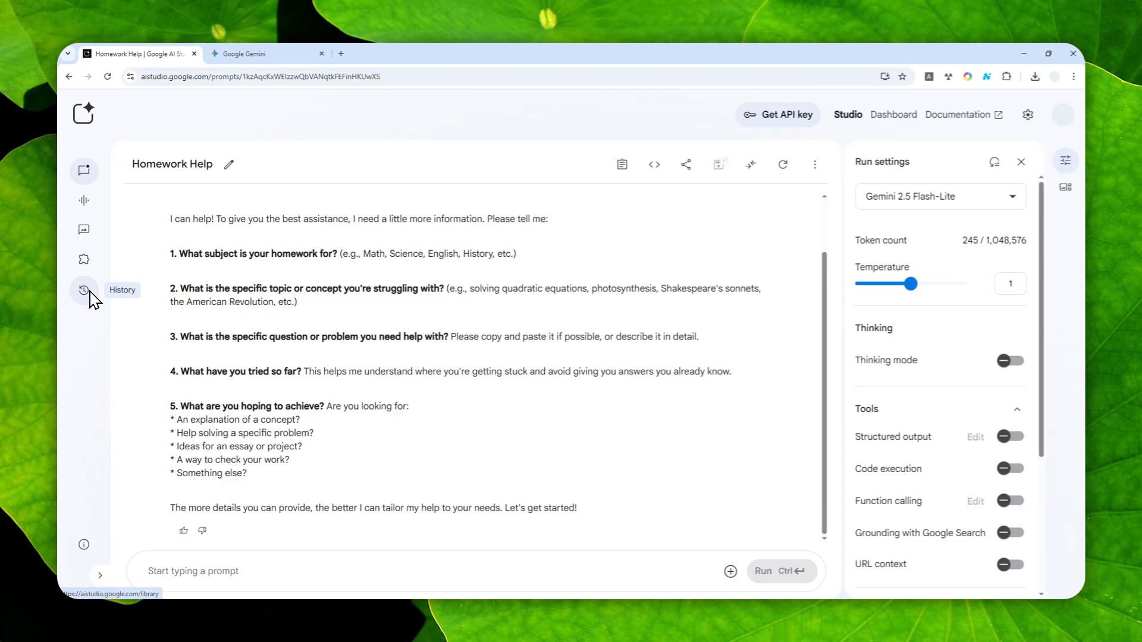
click(83, 290)
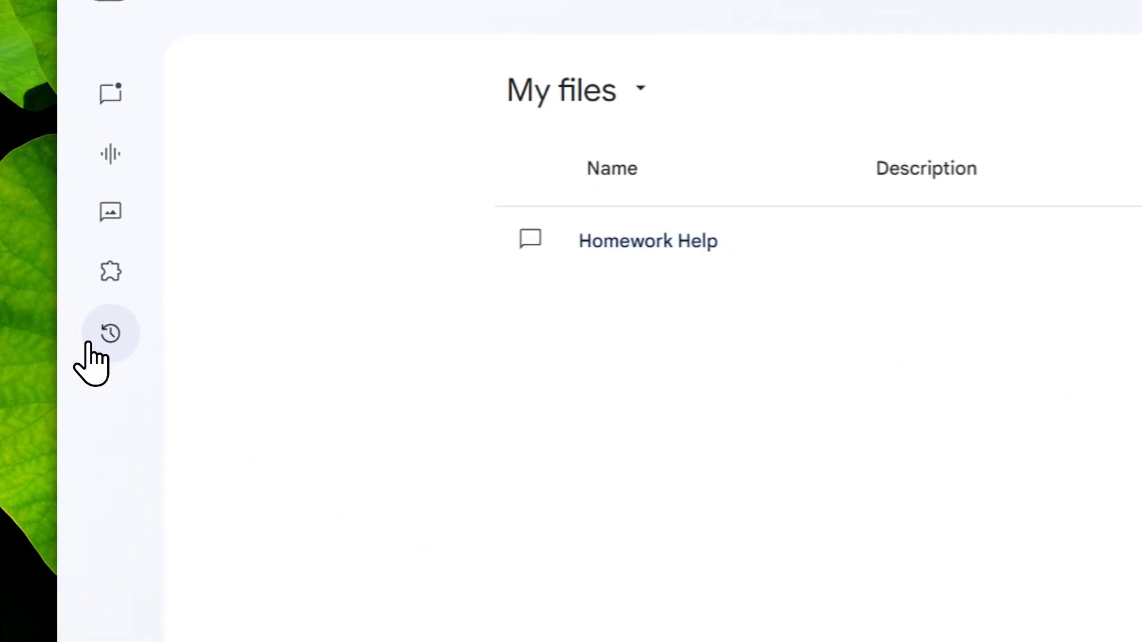
click(646, 241)
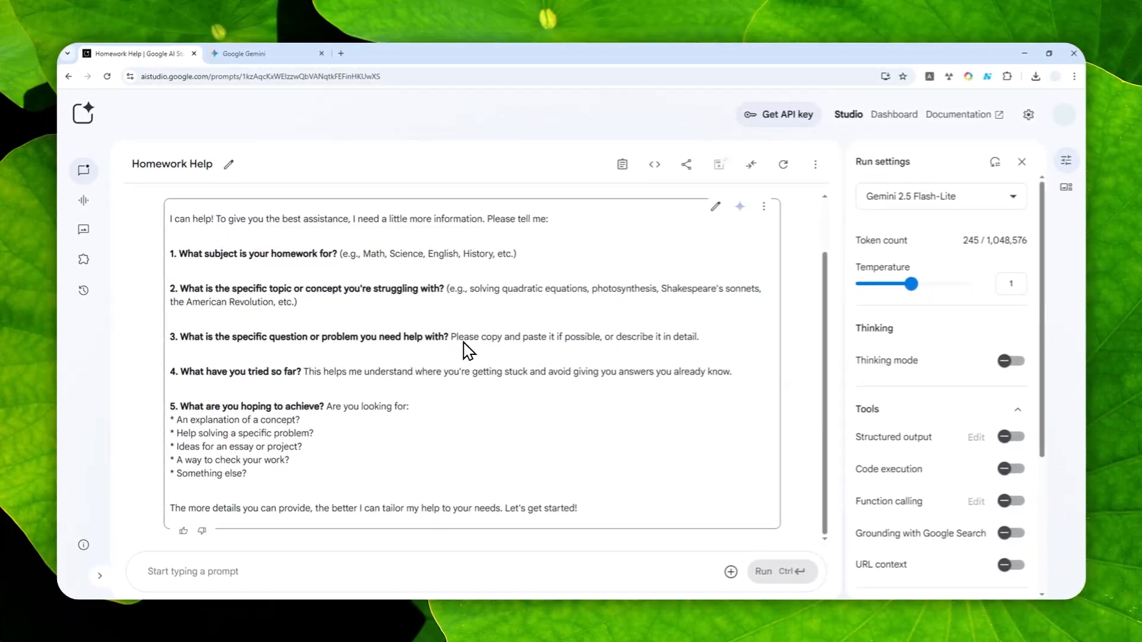
scroll(up, 3)
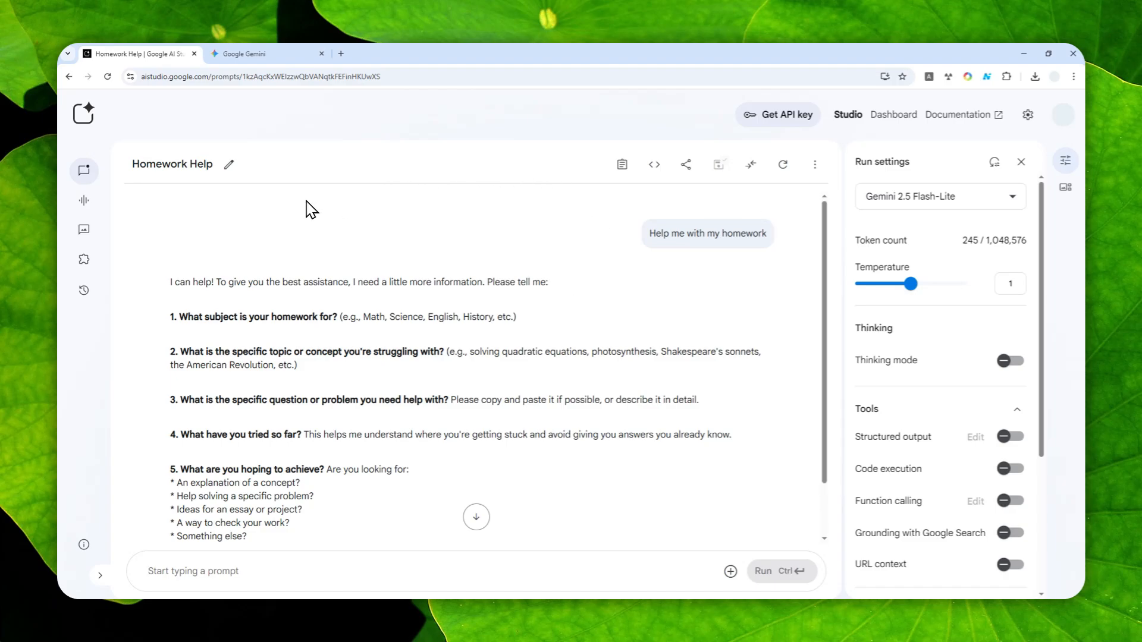
mouse_move(509, 346)
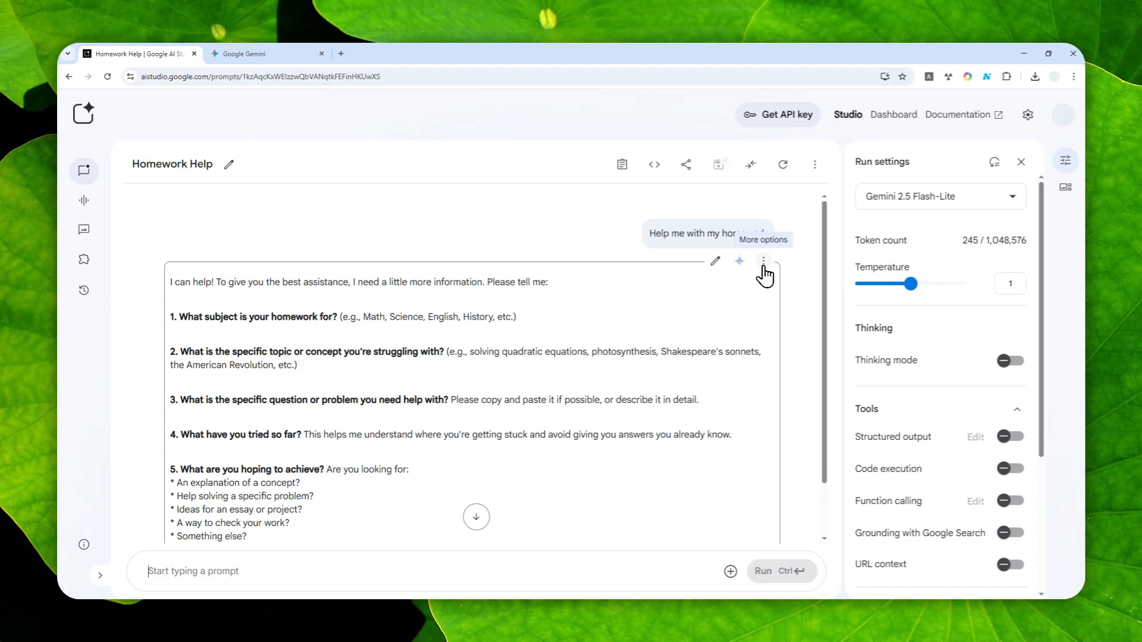
Step: Create a branch of the Homework Help chat from the model's reply
click(763, 260)
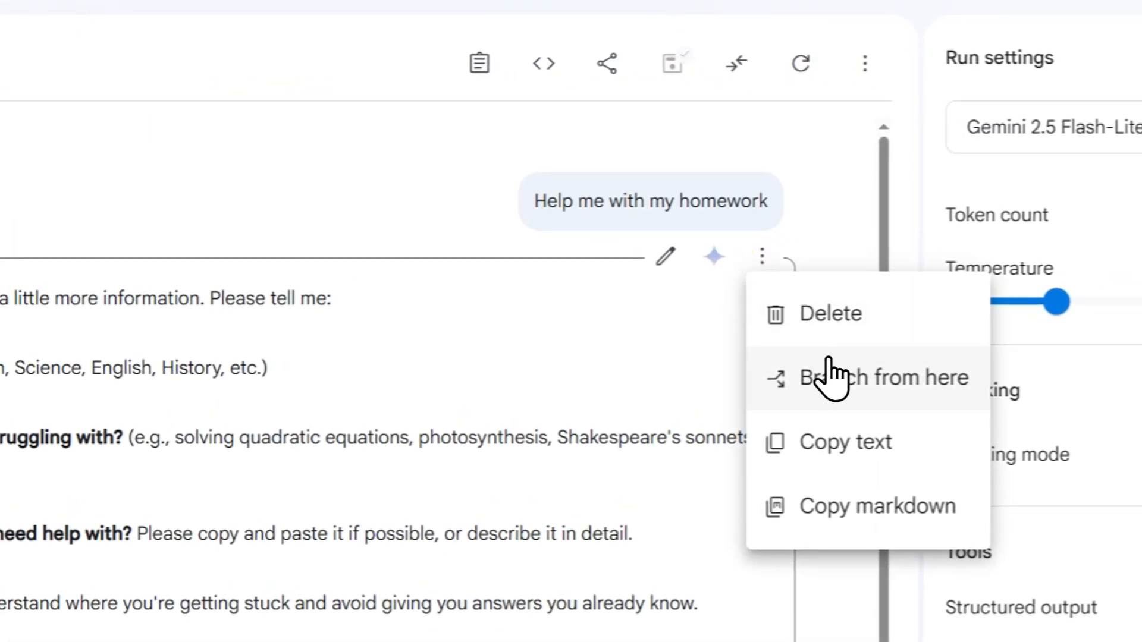
click(594, 383)
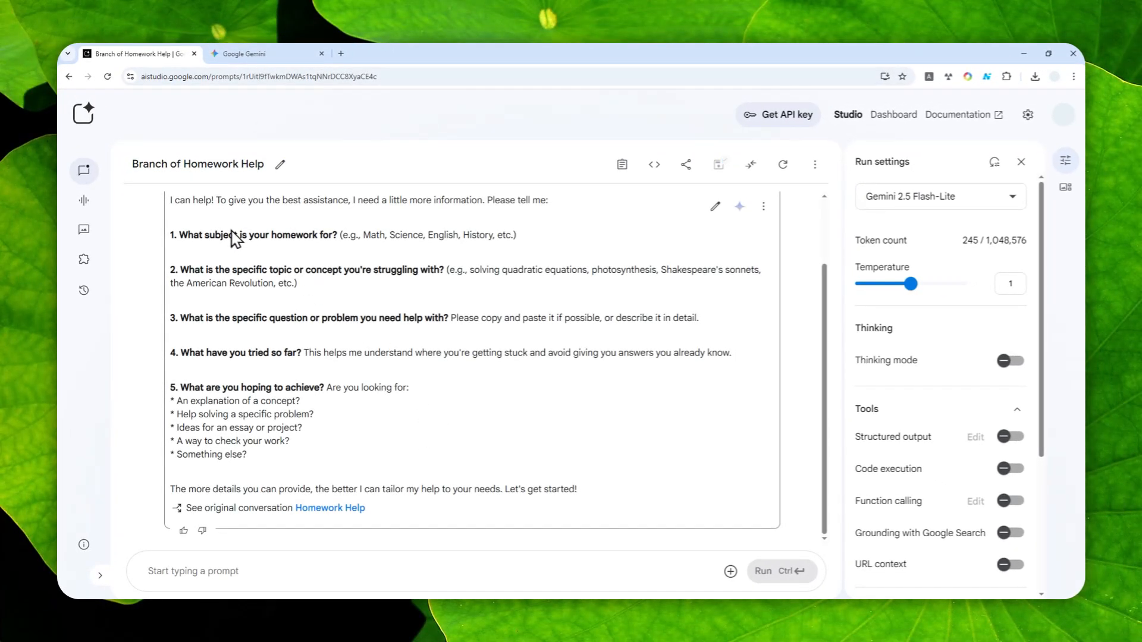
mouse_move(140, 172)
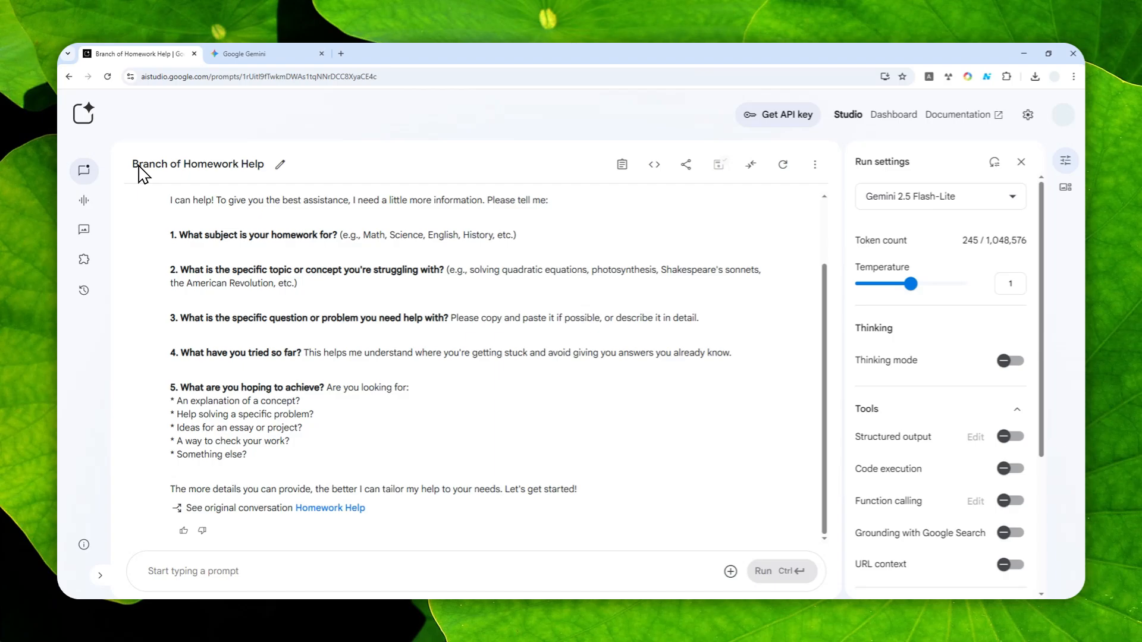
mouse_move(316, 474)
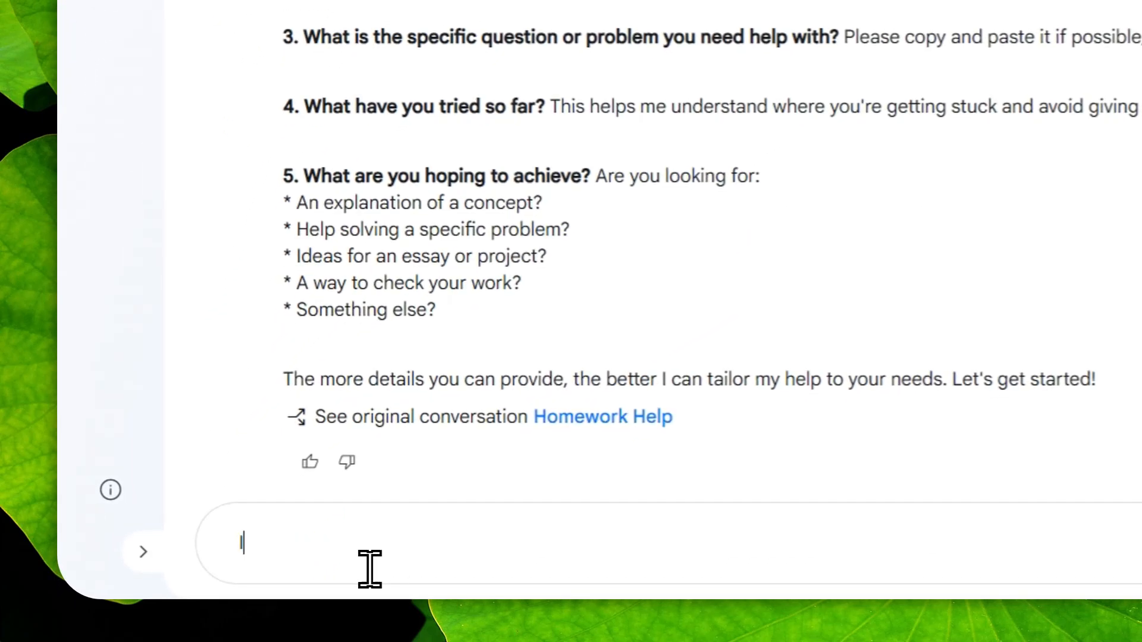
Step: Send 'I want you to help me with my biology test' in the branch chat
text(I want you to)
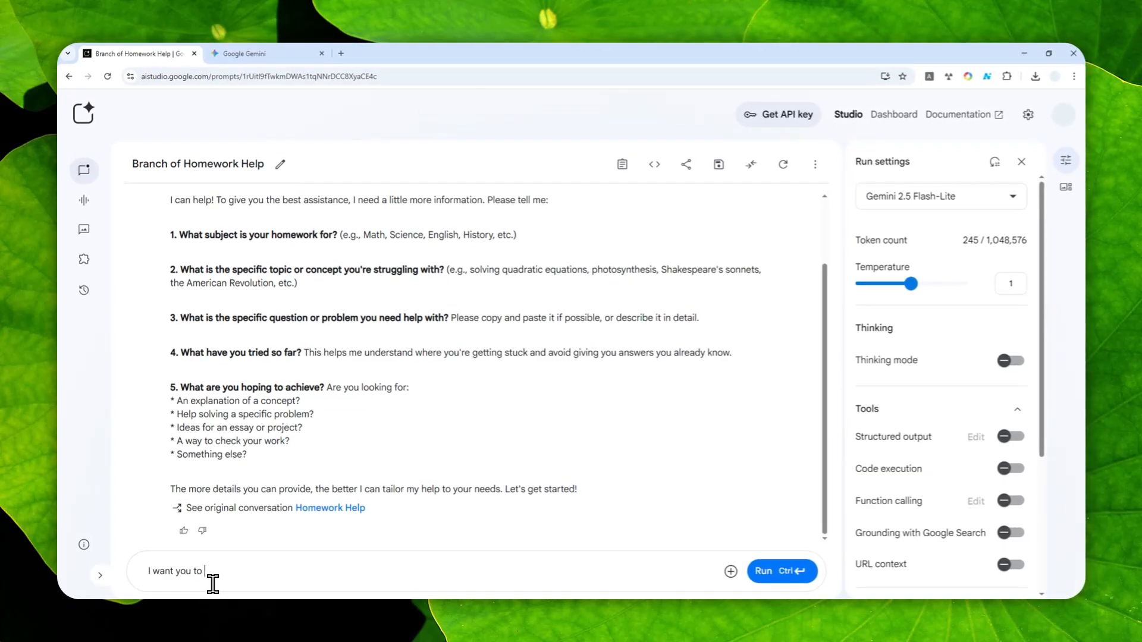
text(help me with m)
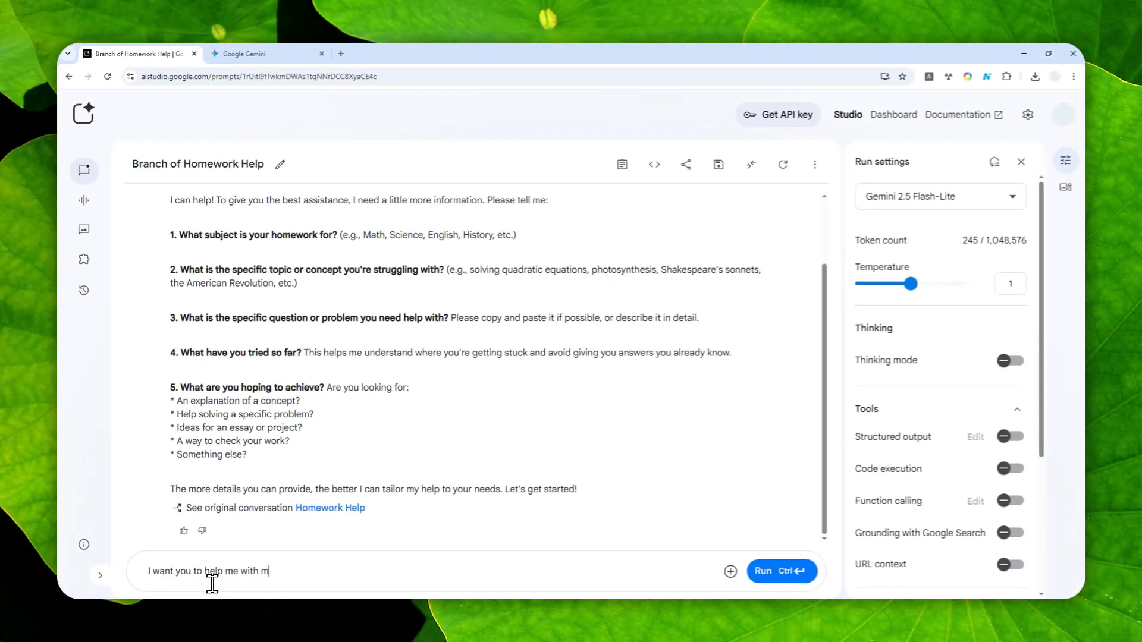
text(y biology tes)
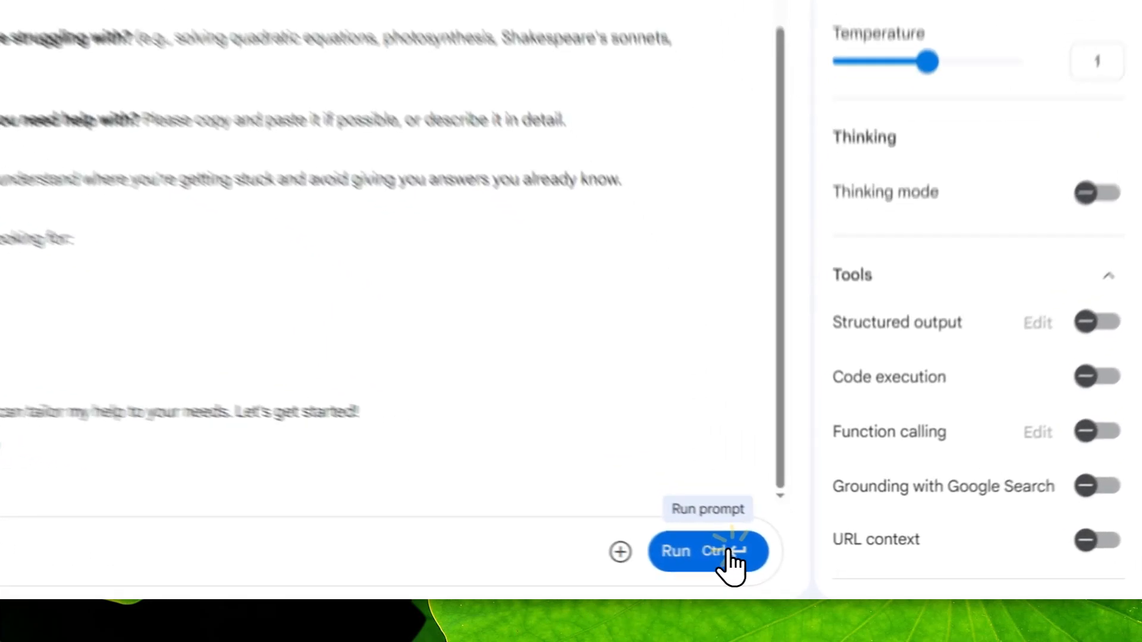
click(706, 551)
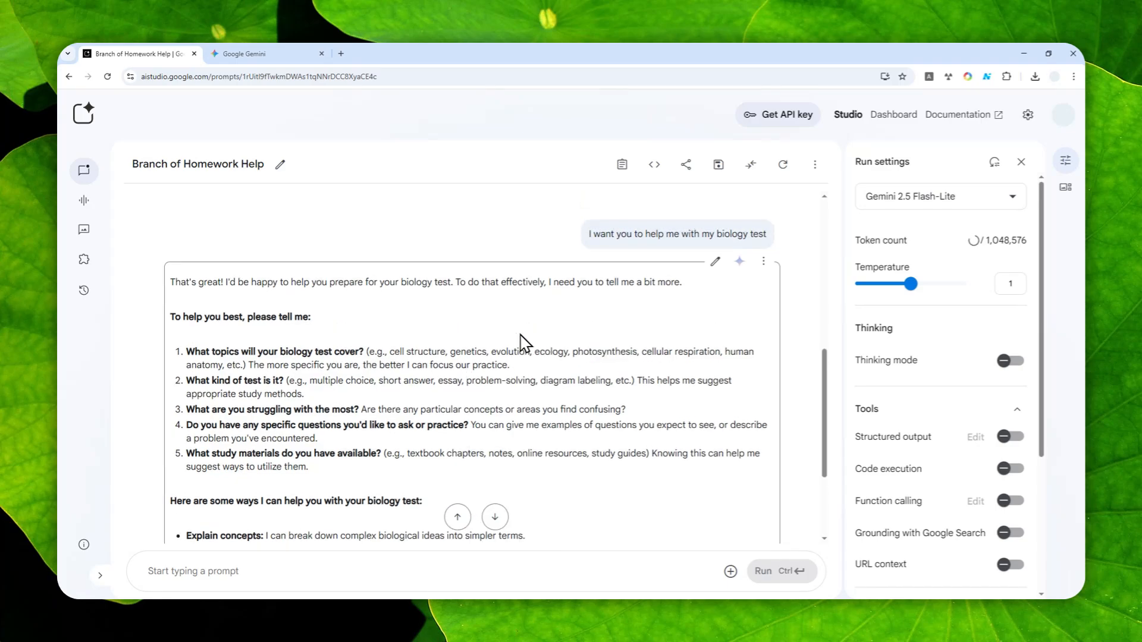
Step: Scroll through the biology study questions, then open the library of saved prompts
scroll(up, 3)
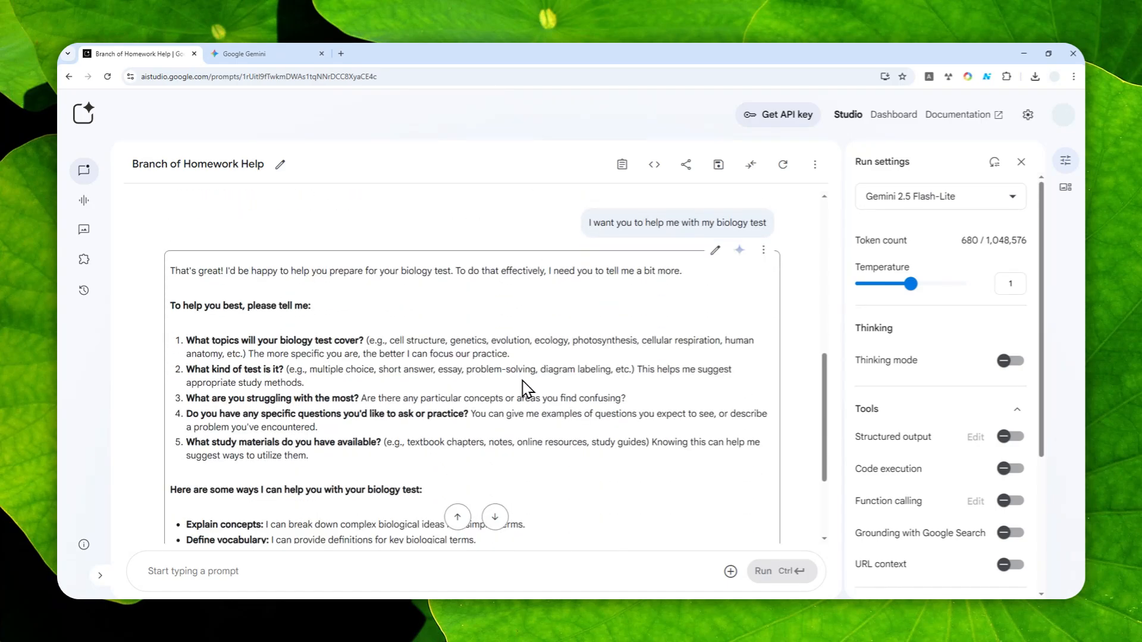
scroll(up, 3)
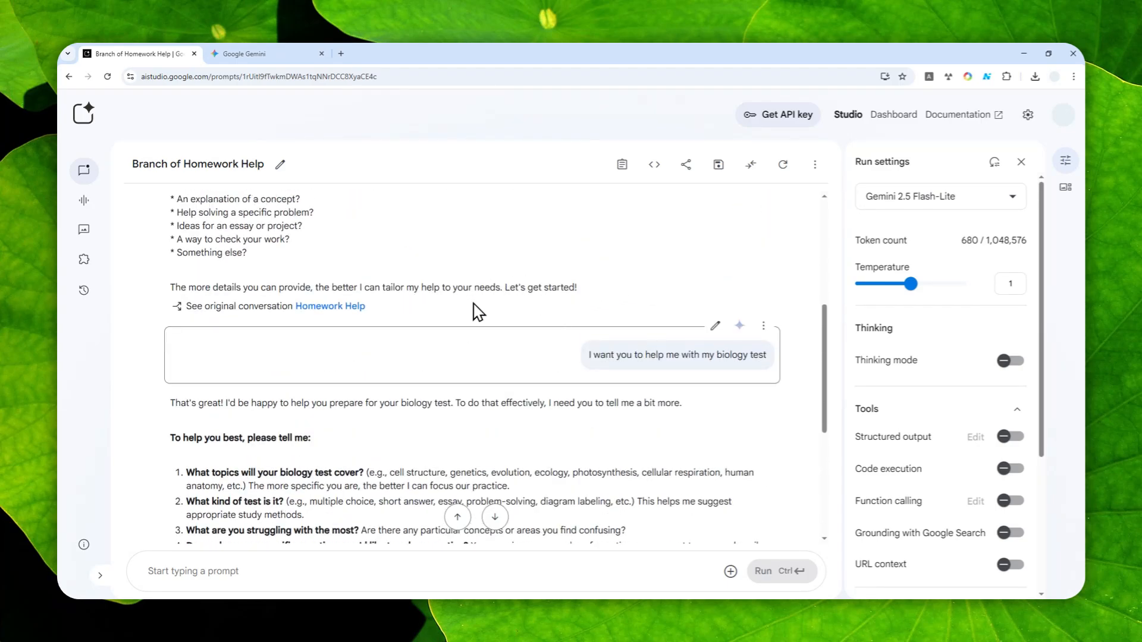
scroll(down, 3)
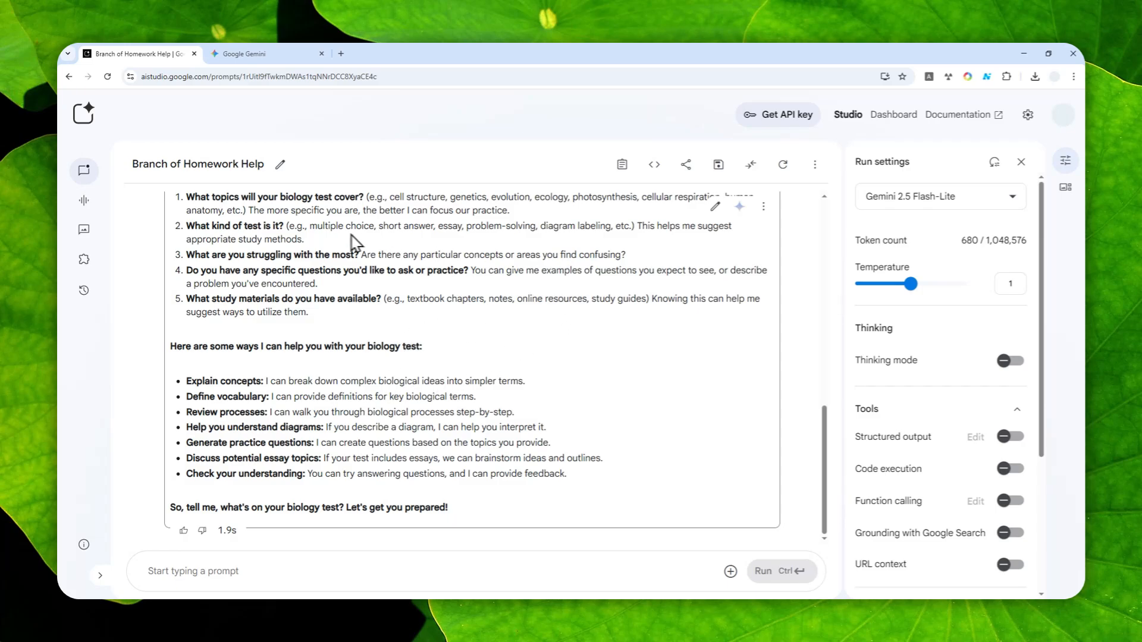
click(83, 290)
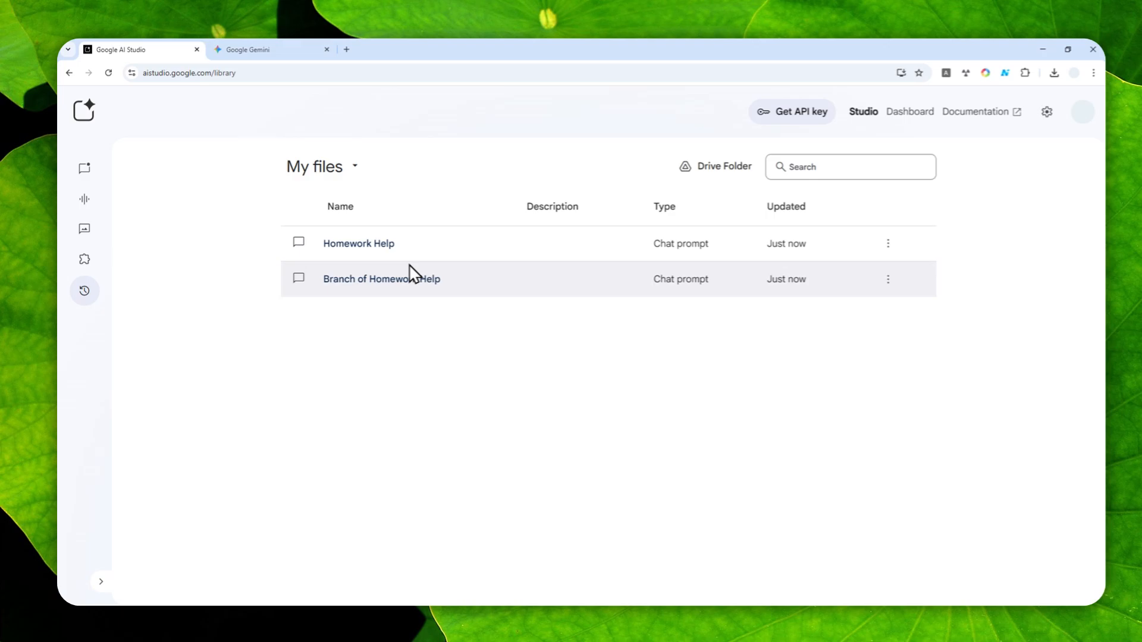
mouse_move(888, 279)
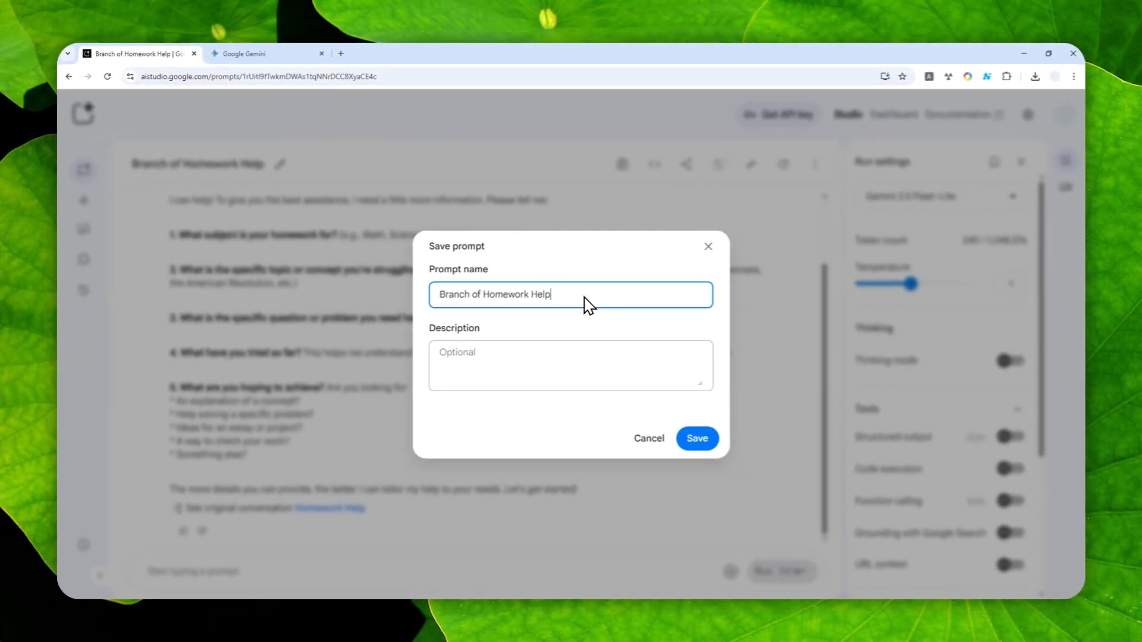
Step: Append ': Biology' to the branch prompt's name
text(: B)
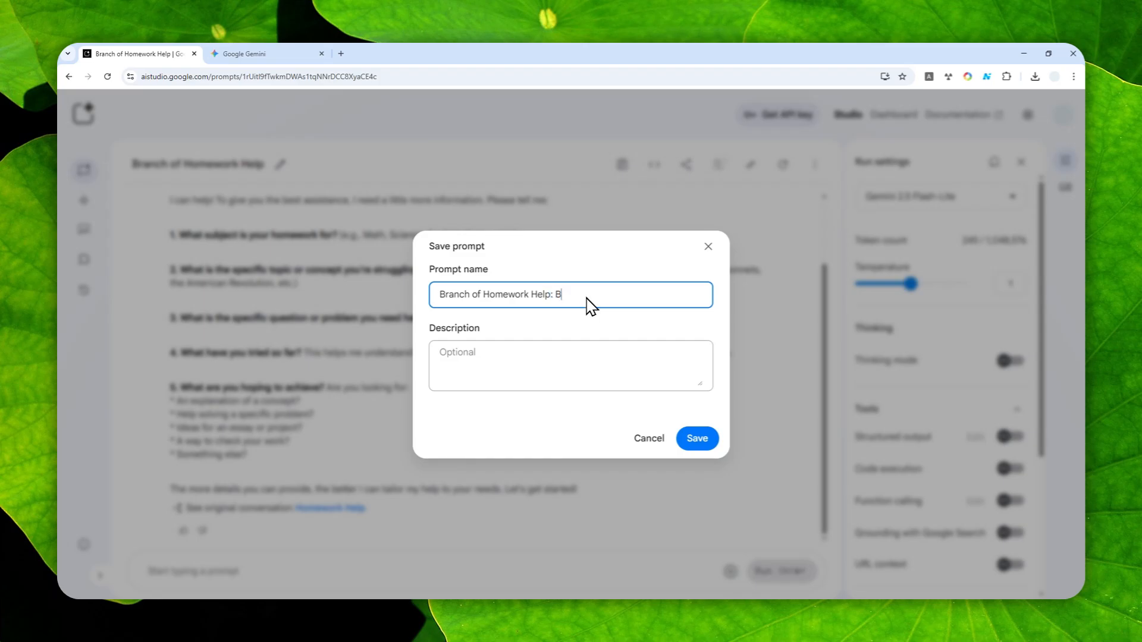
text(iology)
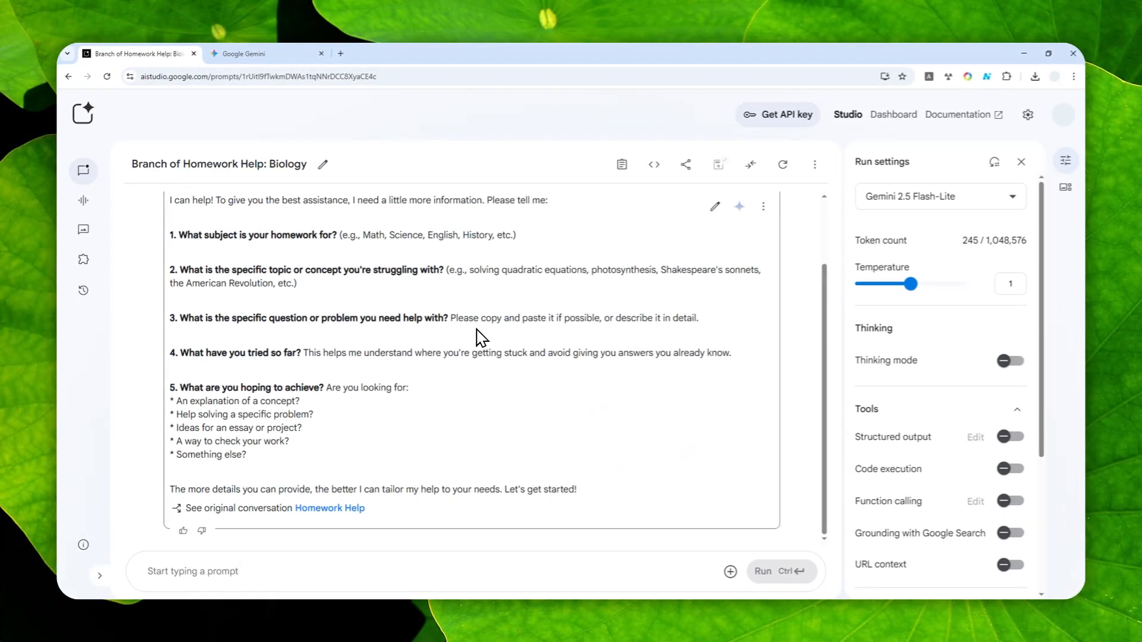
mouse_move(25, 309)
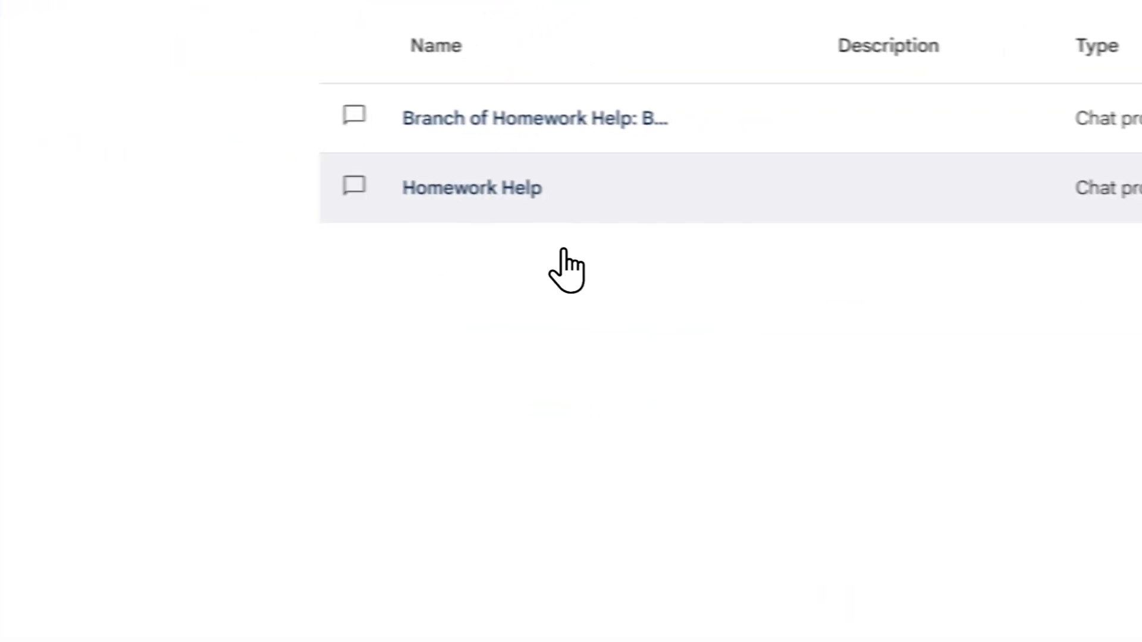
Step: Reopen Homework Help and branch it again from the model's reply
click(471, 187)
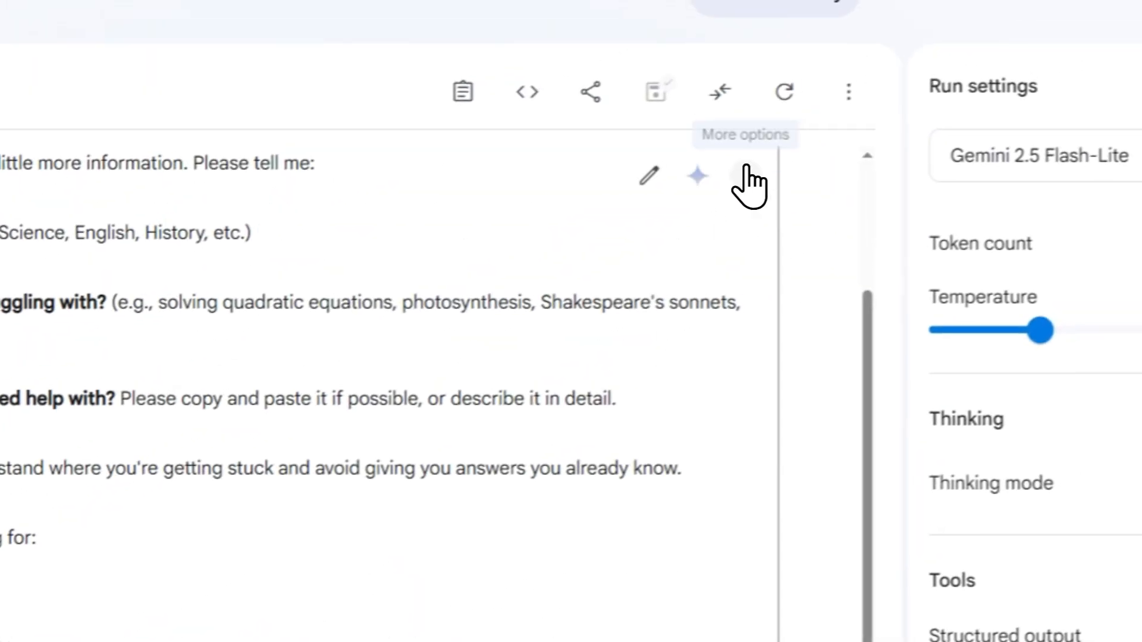
click(747, 177)
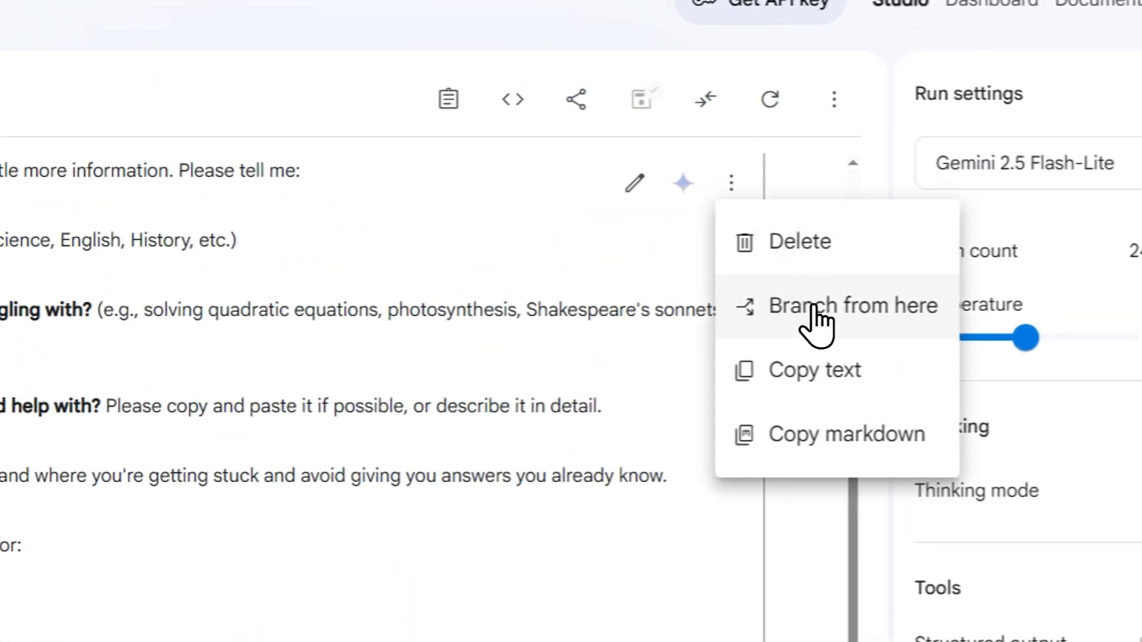
click(853, 304)
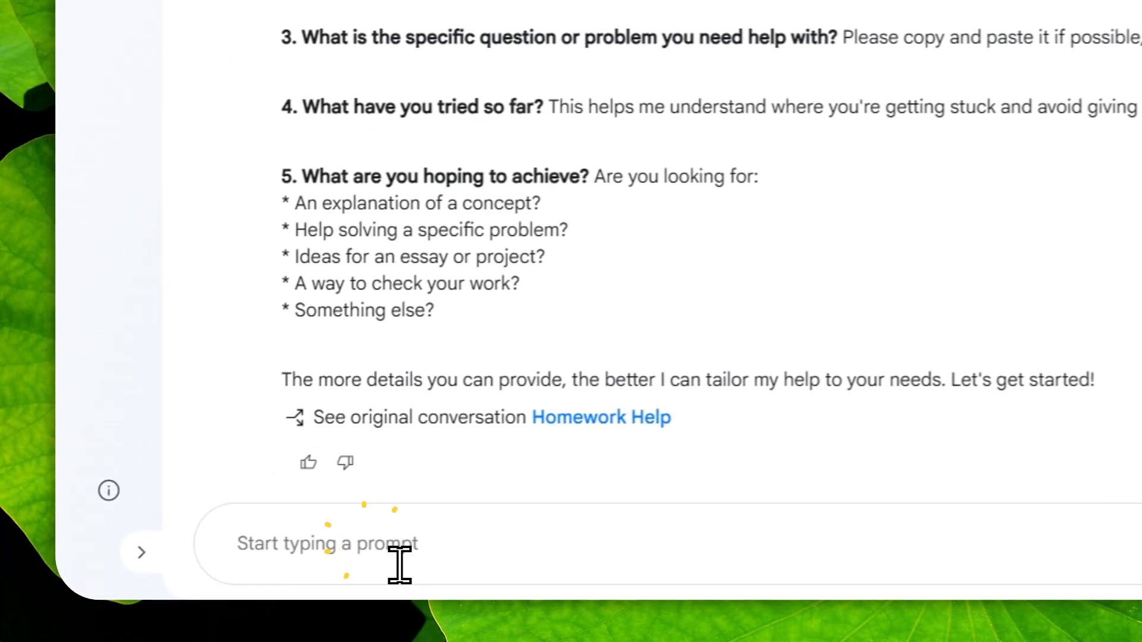
Step: Send 'Help me with my English homework' in the new branch
text(Help me with)
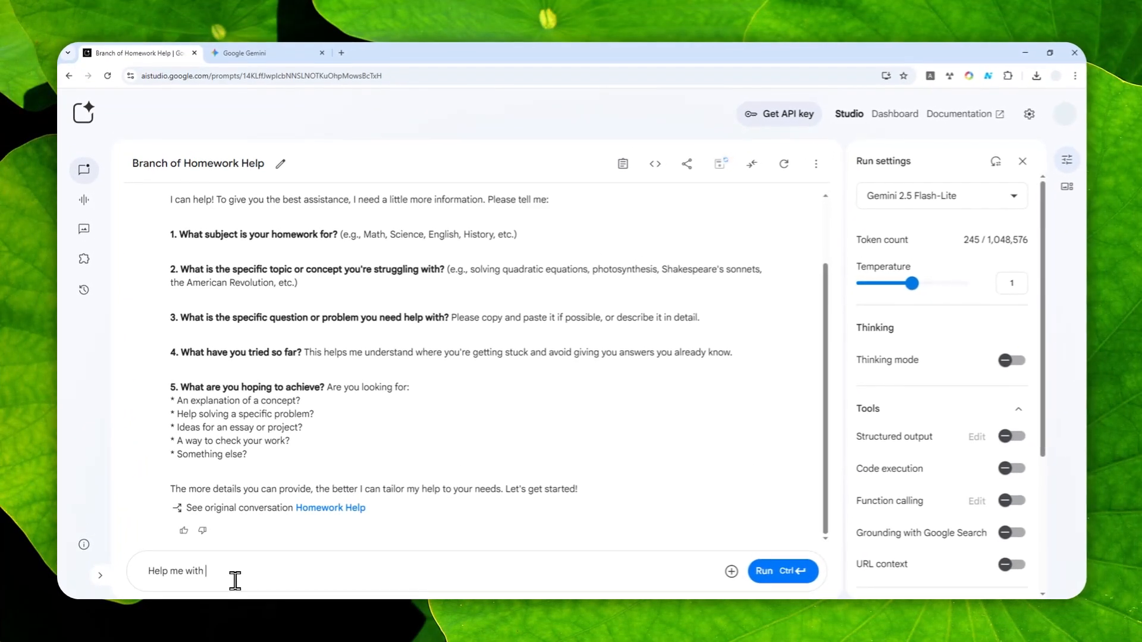
text(my English ho)
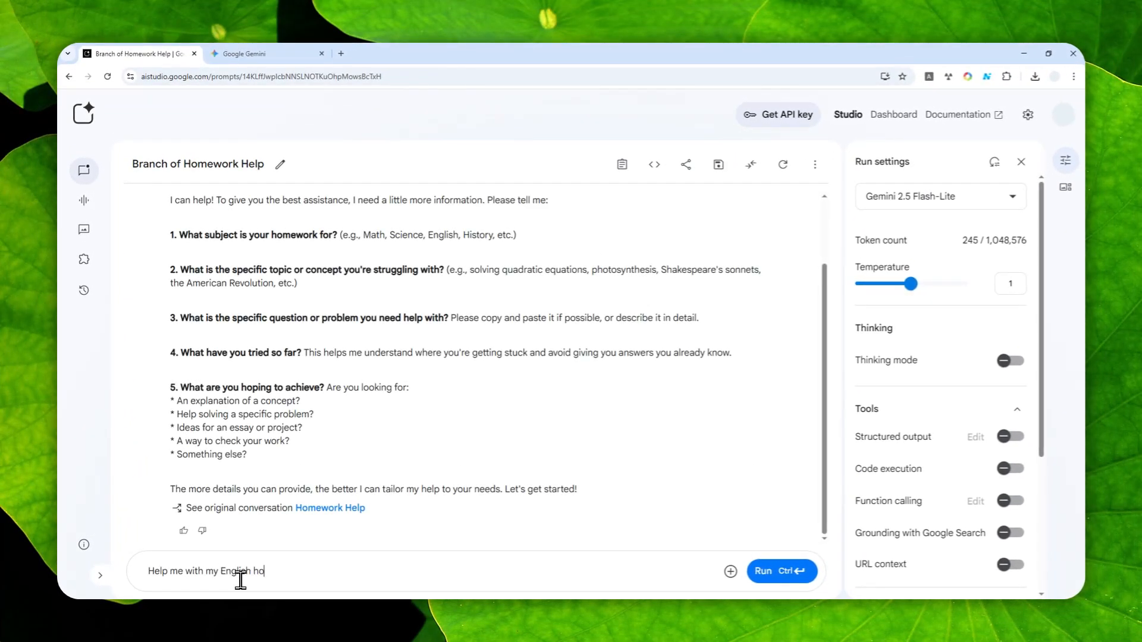
click(781, 571)
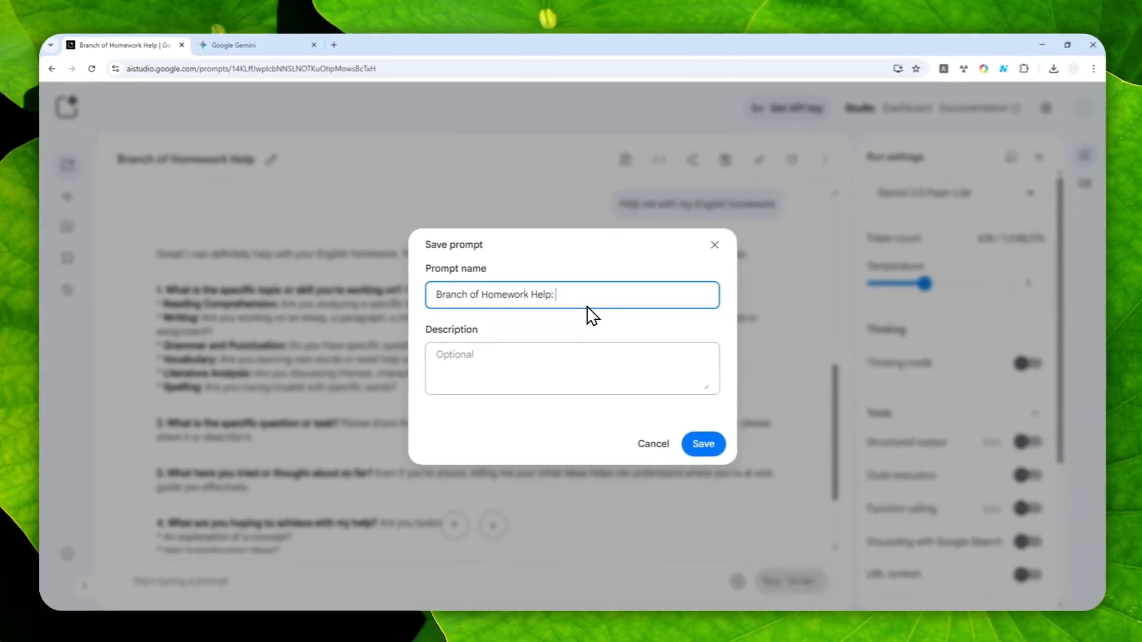
Step: Append 'English' to the branch name and save it as 'Branch of Homework Help: English'
text(E)
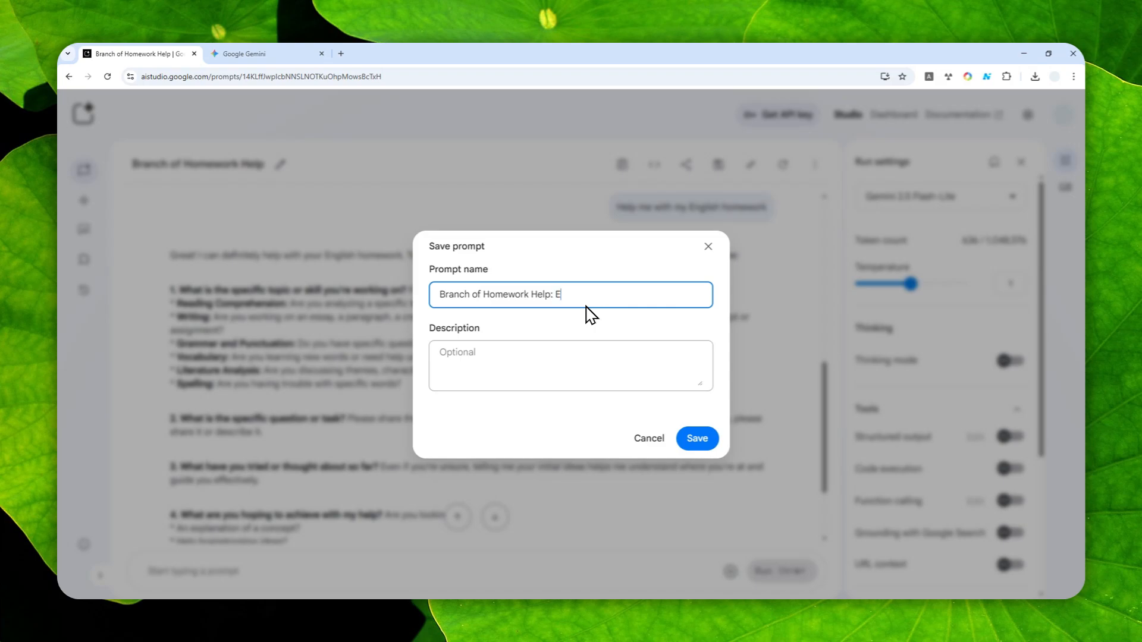
text(nglish)
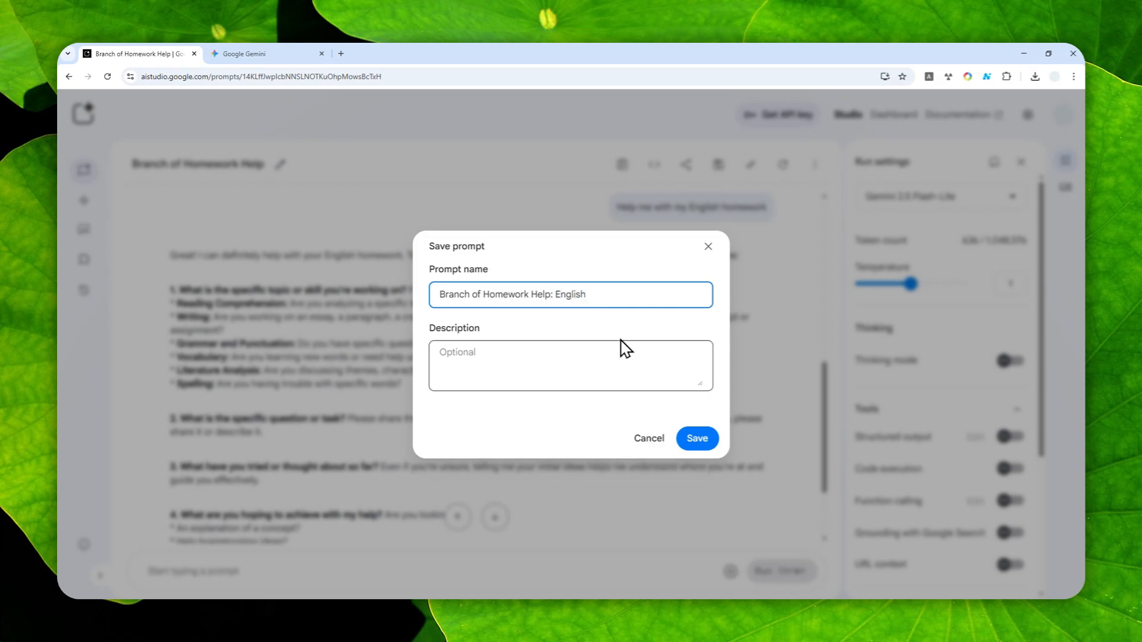
click(697, 438)
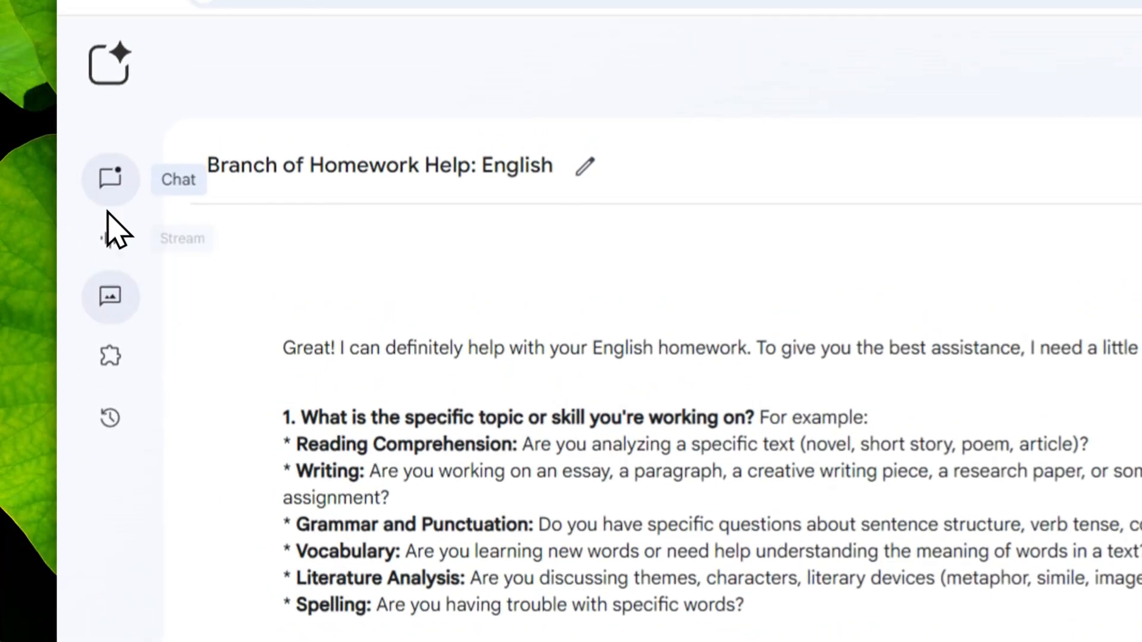
Step: Check that the library lists Homework Help and both branches, comparing with the Gemini tab
click(110, 418)
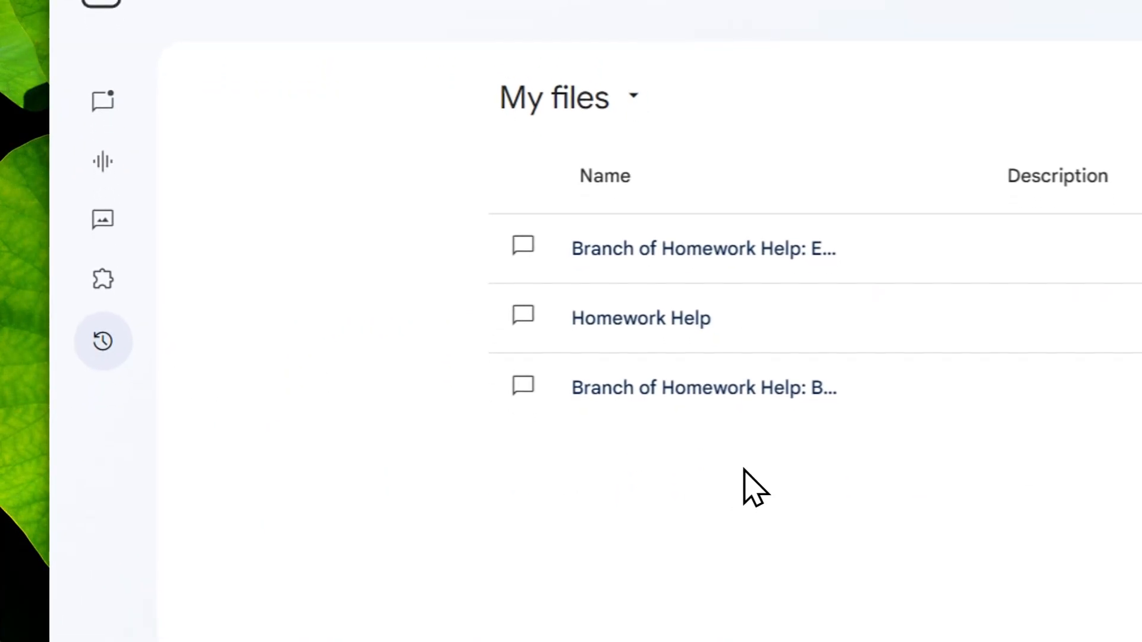
click(431, 65)
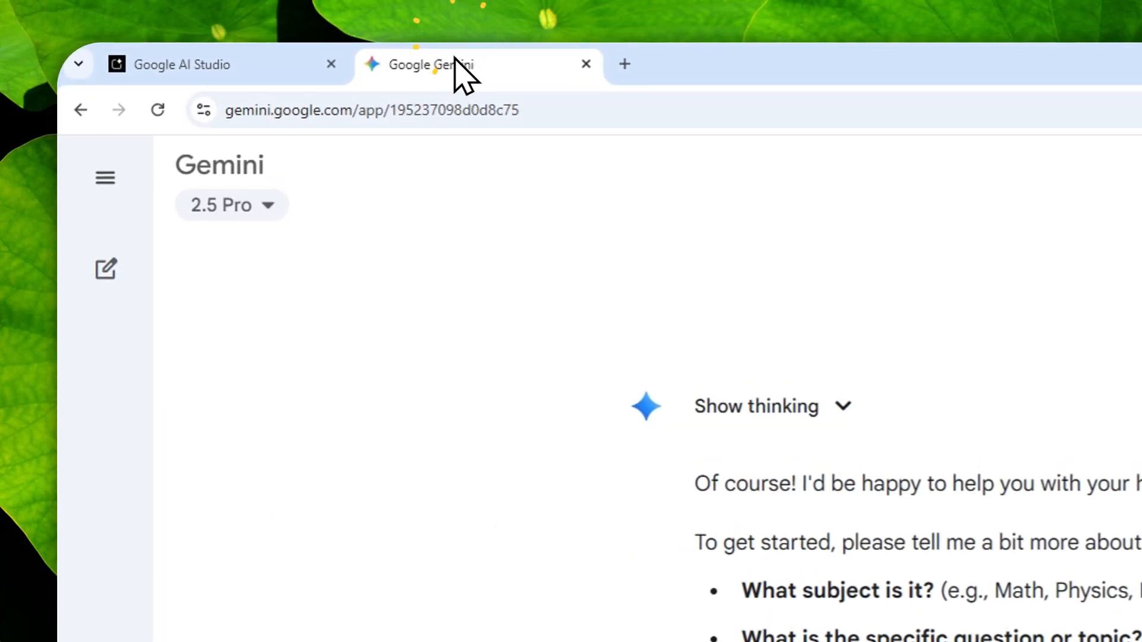
click(182, 64)
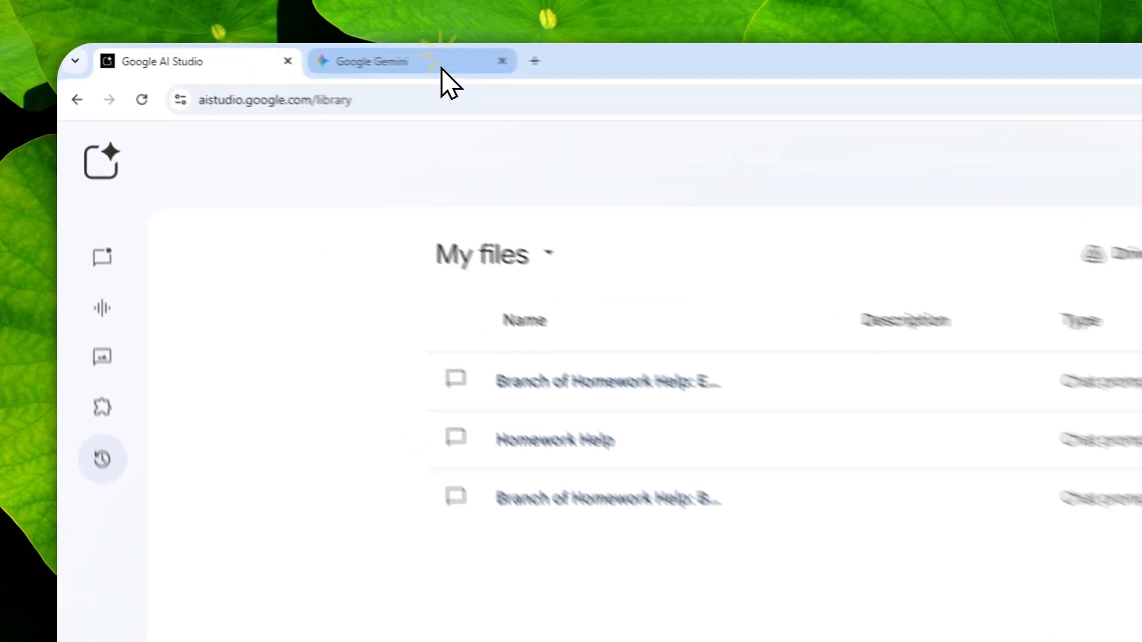
Step: Switch between the Gemini and AI Studio tabs and reopen the original Homework Help conversation
click(376, 61)
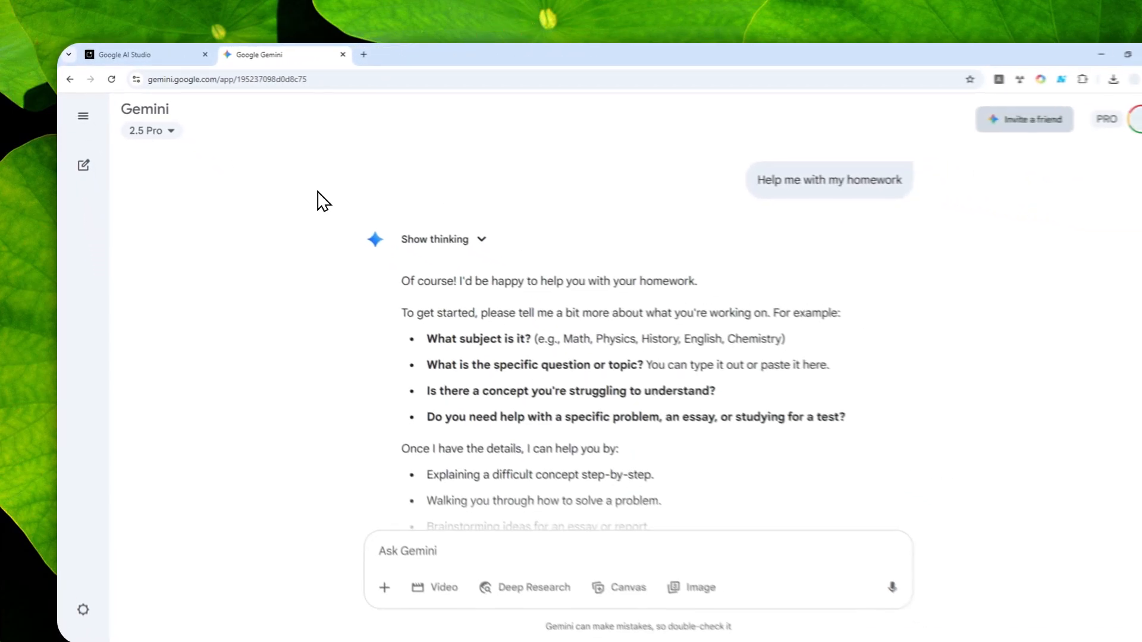
click(1100, 55)
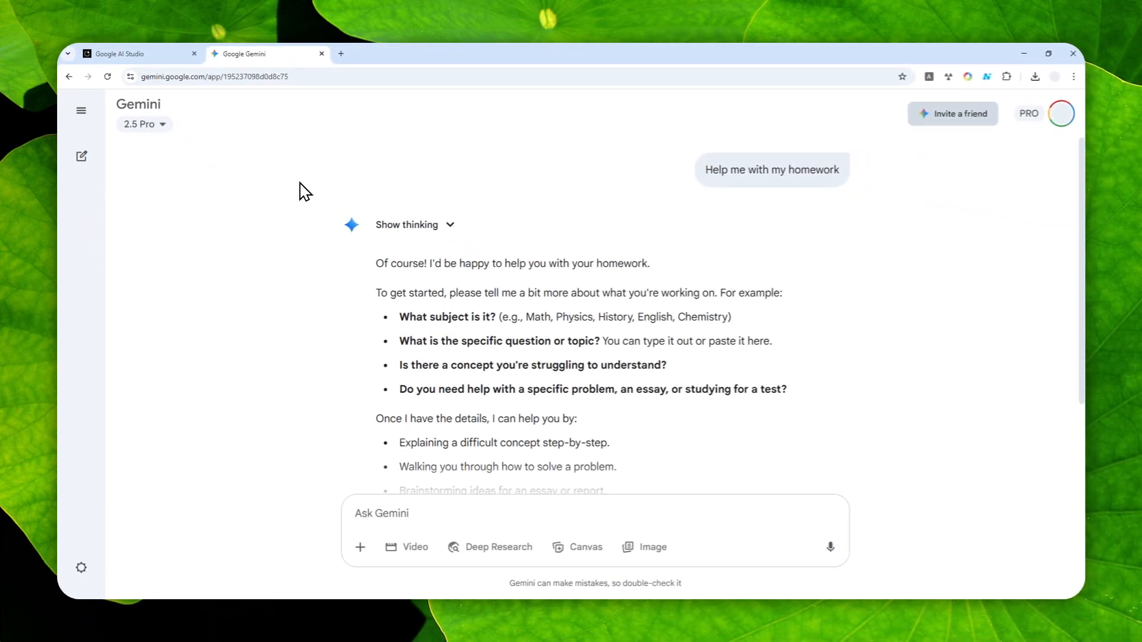
mouse_move(364, 226)
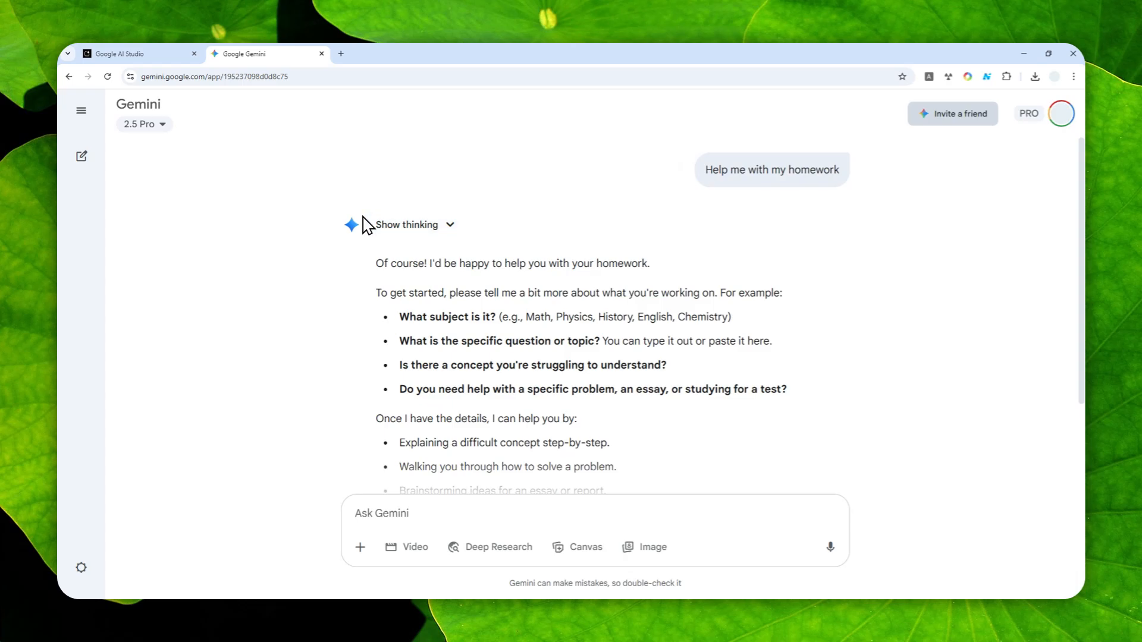
click(135, 52)
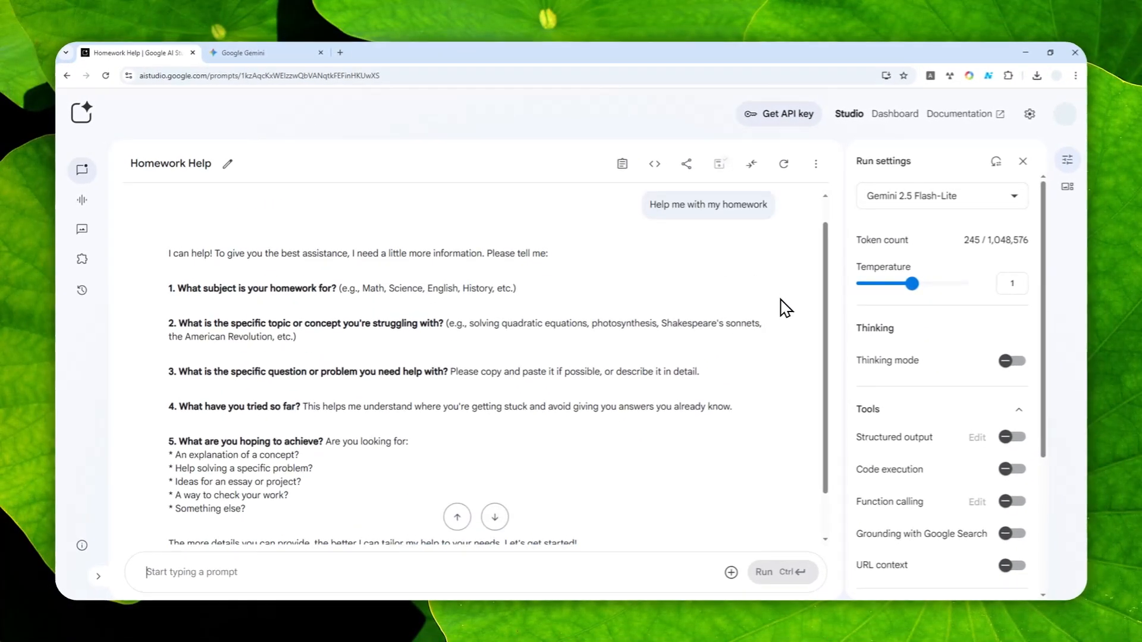